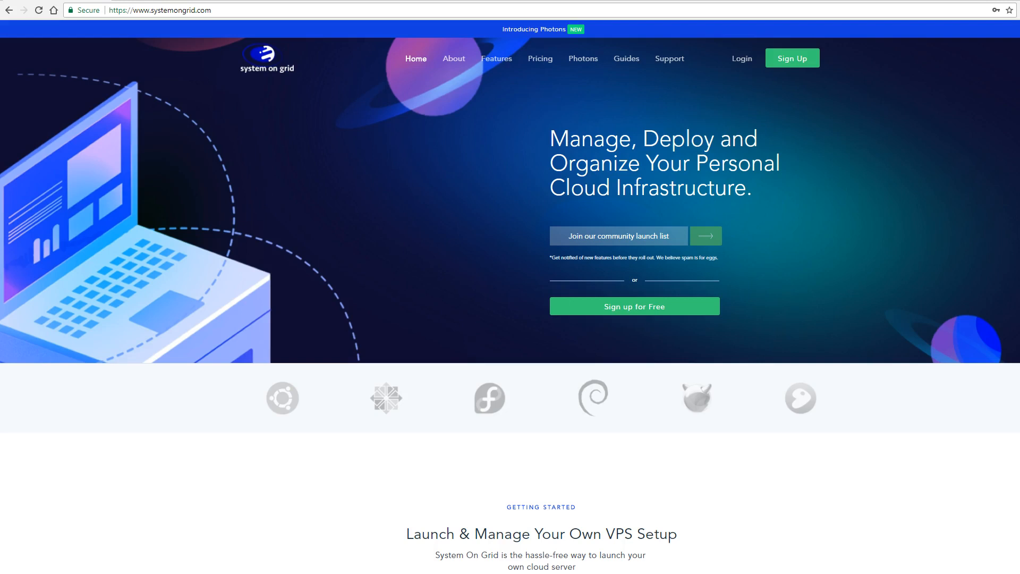
pyautogui.moveTo(793, 189)
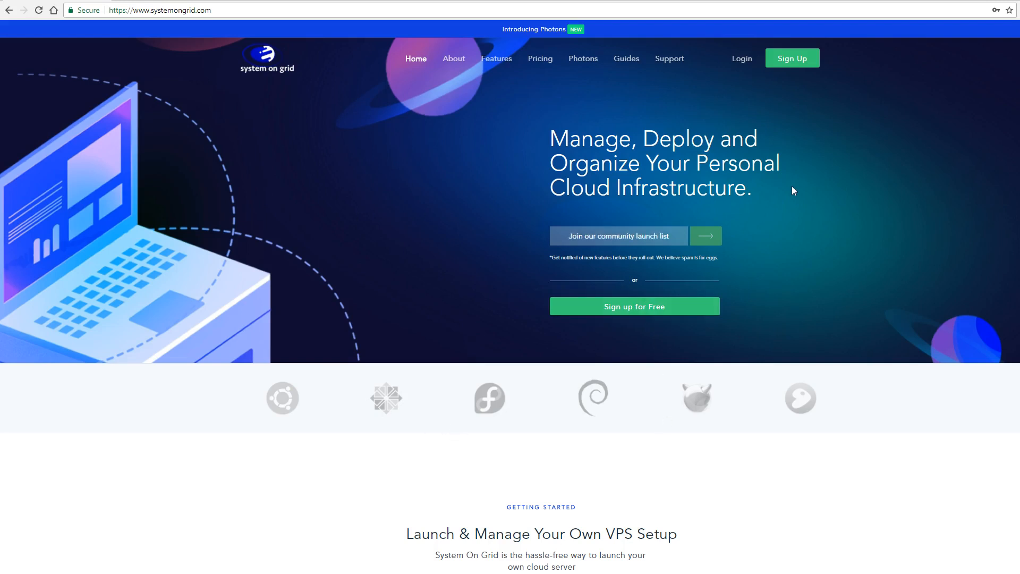
pyautogui.moveTo(791, 58)
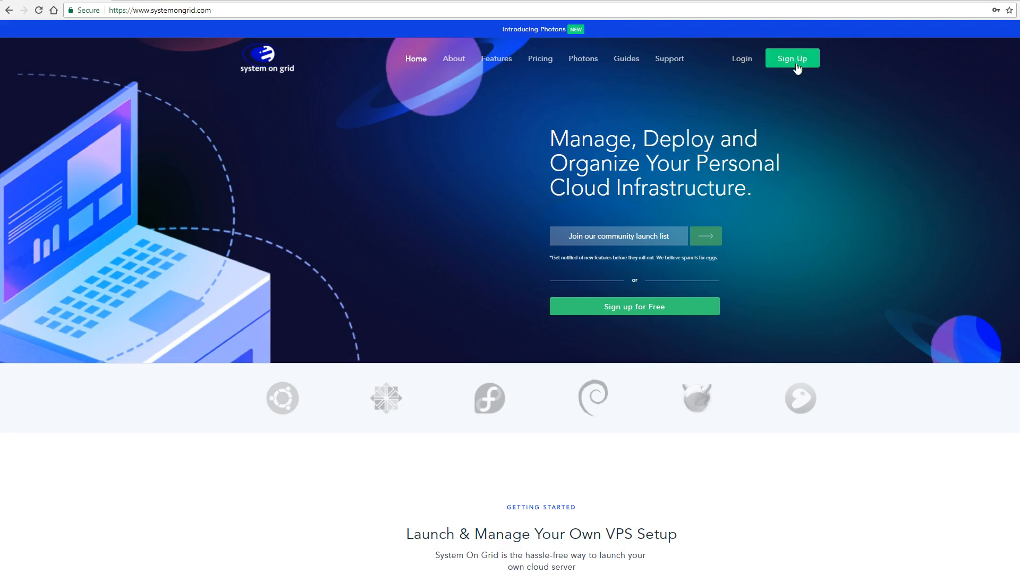
pyautogui.moveTo(799, 60)
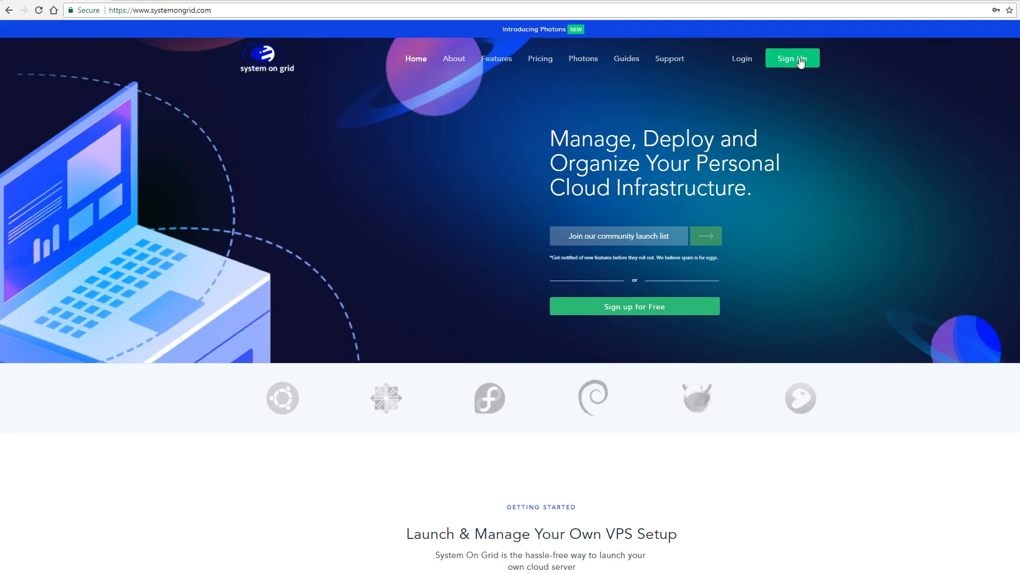
pyautogui.moveTo(719, 95)
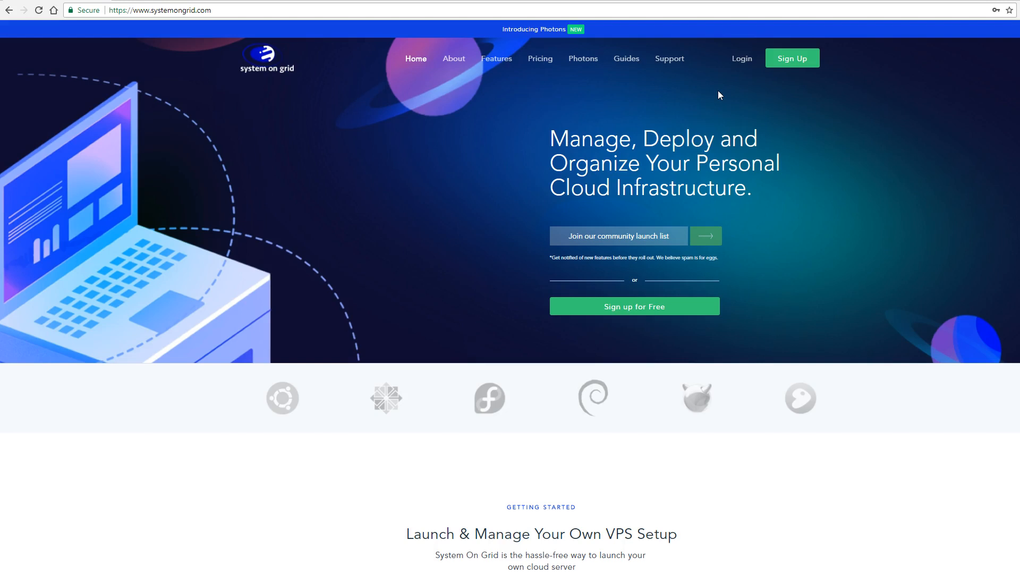
pyautogui.moveTo(741, 59)
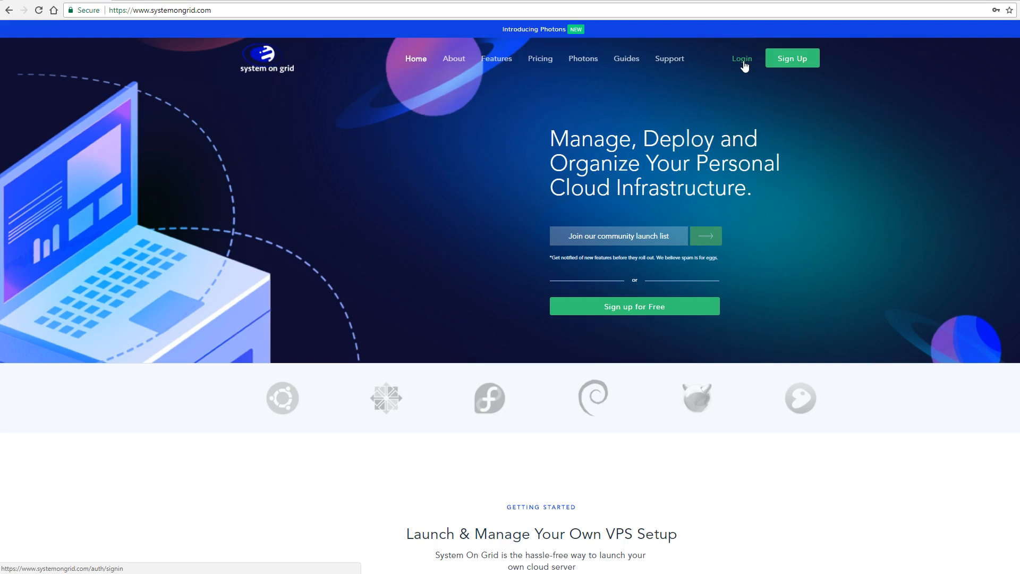
pyautogui.moveTo(540, 58)
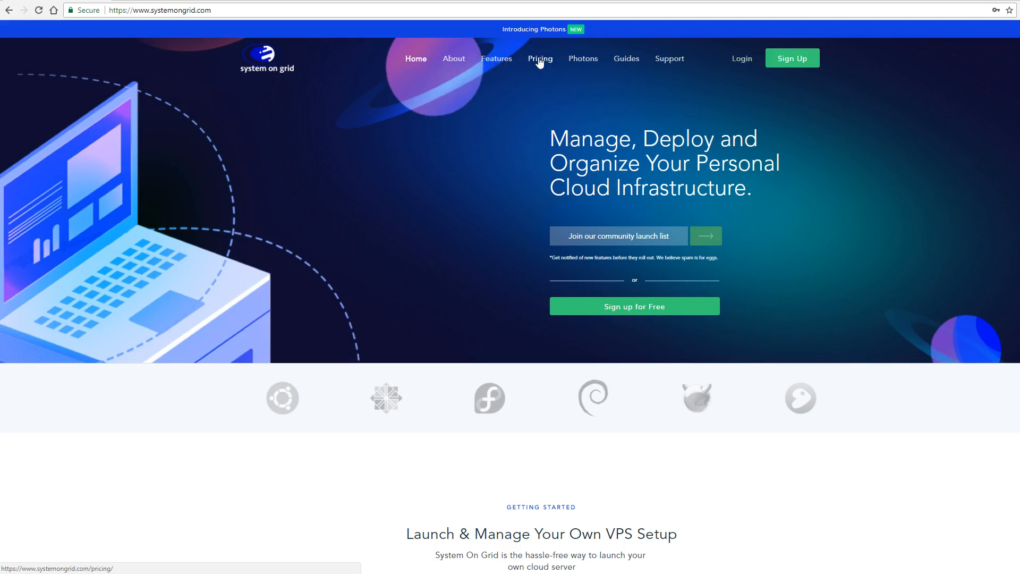
# - Open the Pricing page and scroll through the Free Base and monthly Orbit plans
pyautogui.click(539, 58)
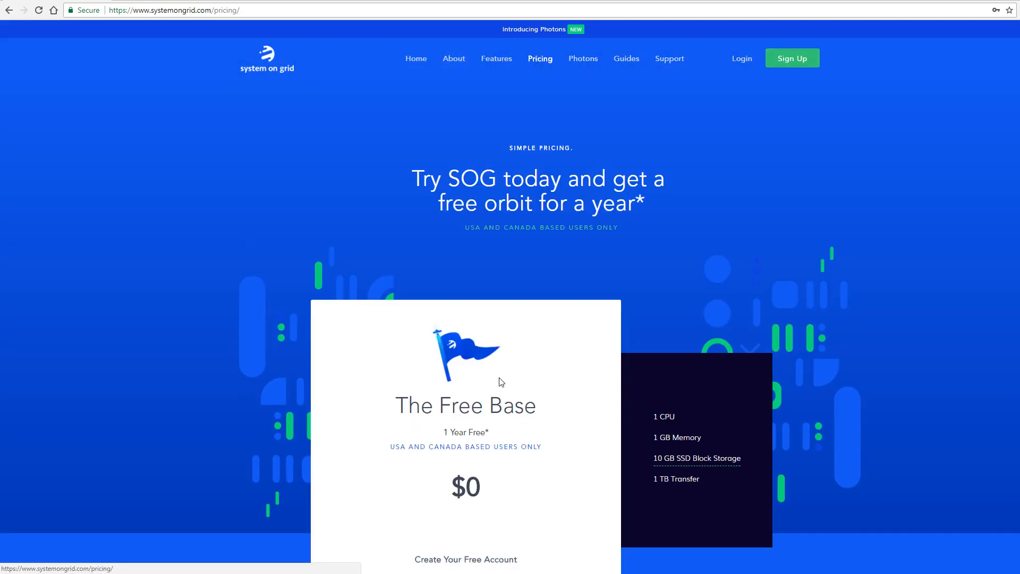
pyautogui.moveTo(420, 432)
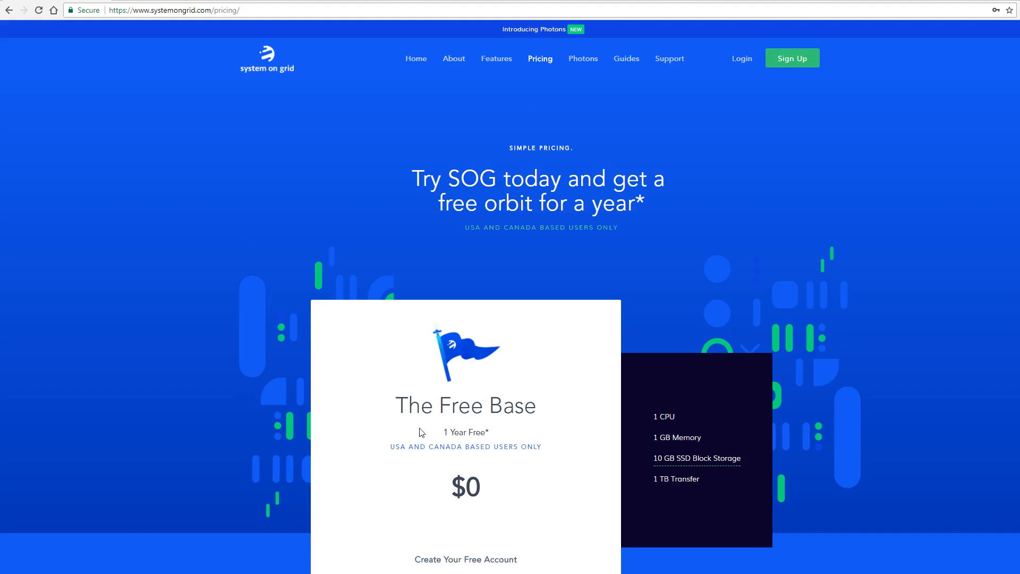
pyautogui.moveTo(482, 435)
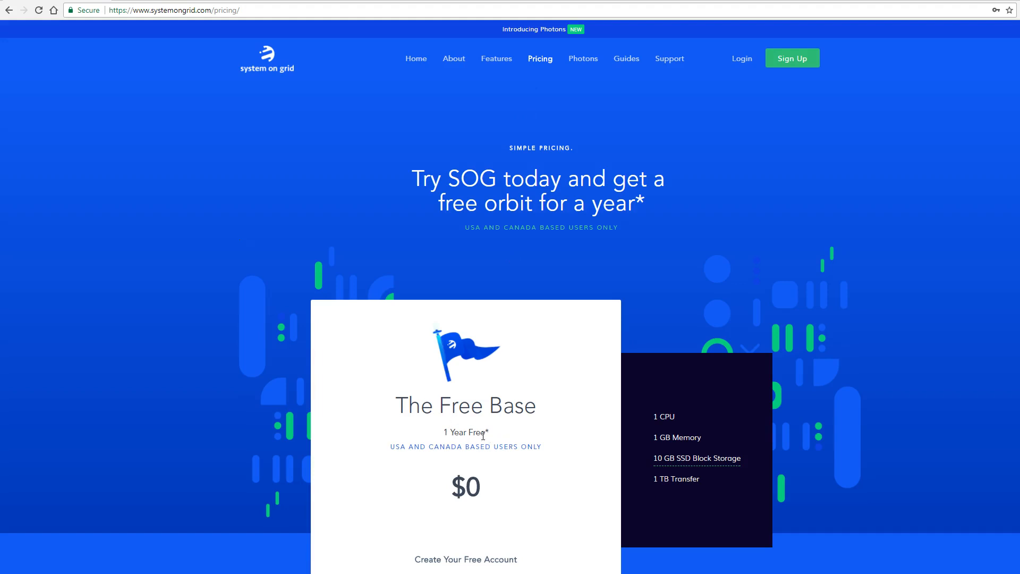
pyautogui.moveTo(655, 415)
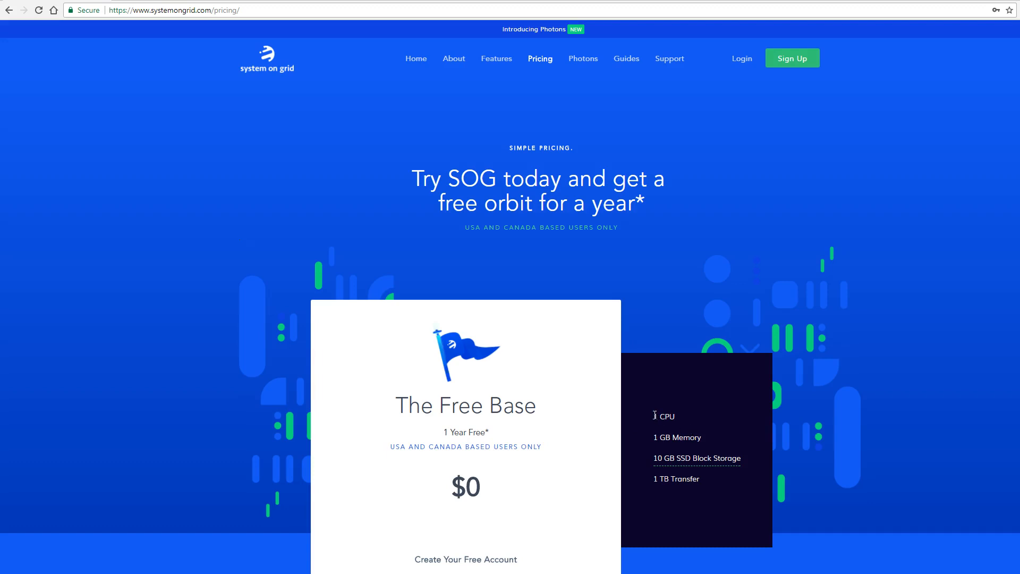
pyautogui.moveTo(702, 436)
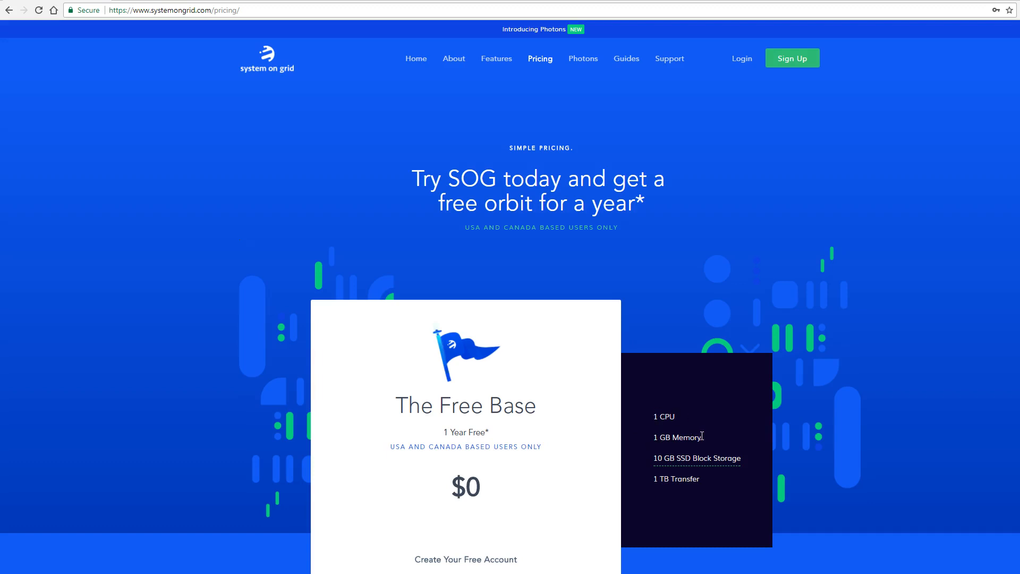
pyautogui.moveTo(697, 458)
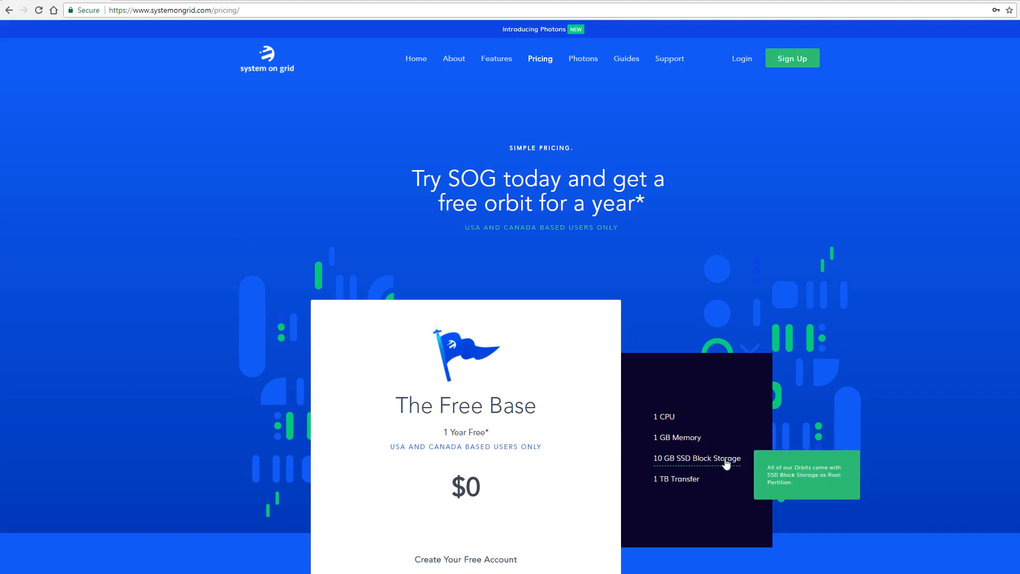
pyautogui.scroll(-3)
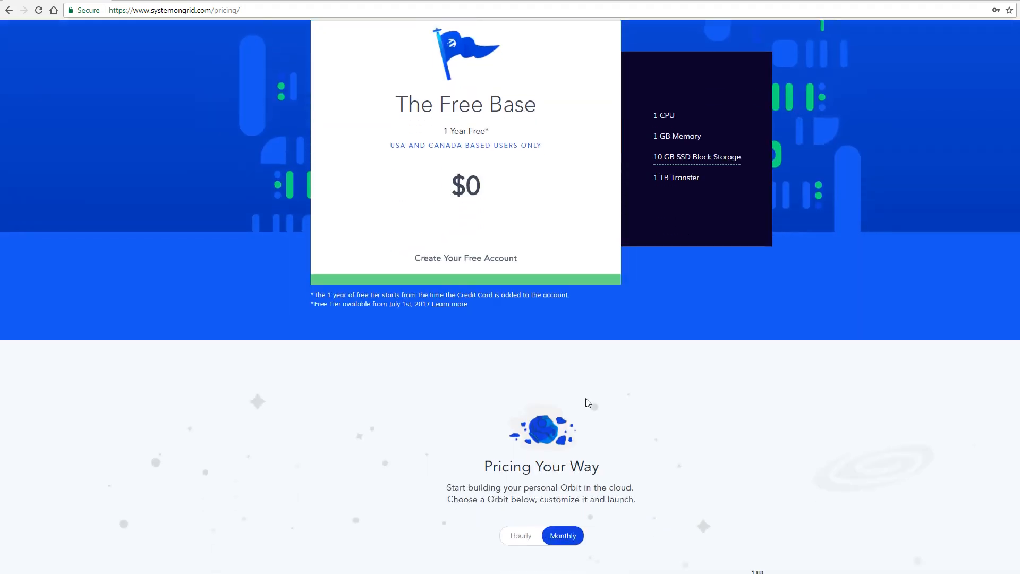
pyautogui.scroll(-3)
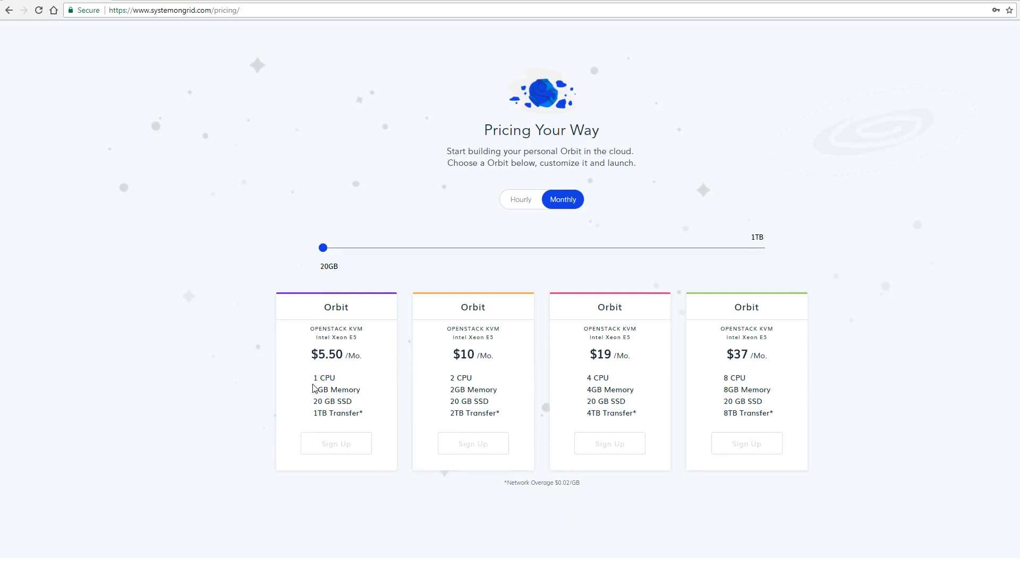
pyautogui.moveTo(314, 423)
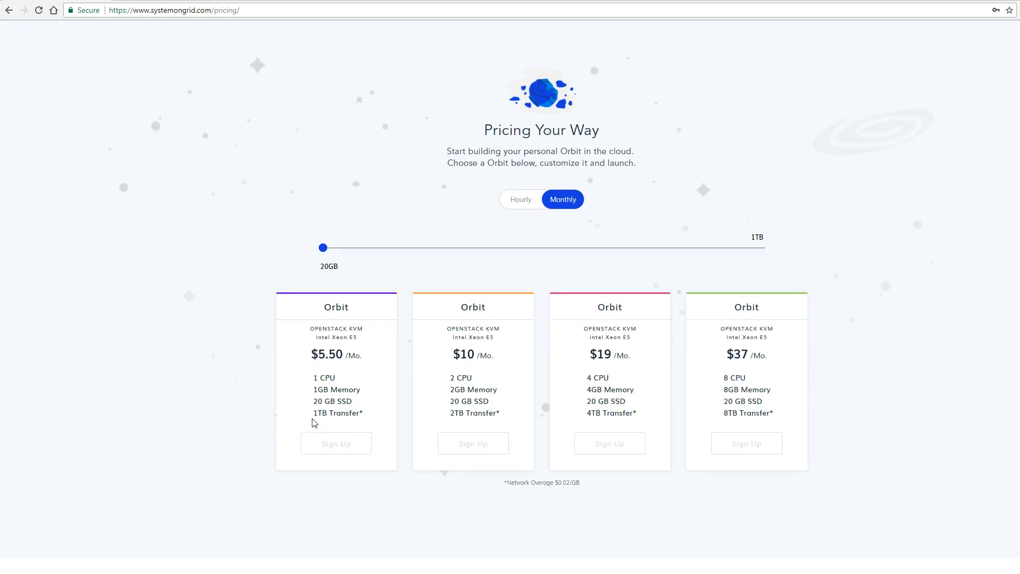
pyautogui.moveTo(314, 406)
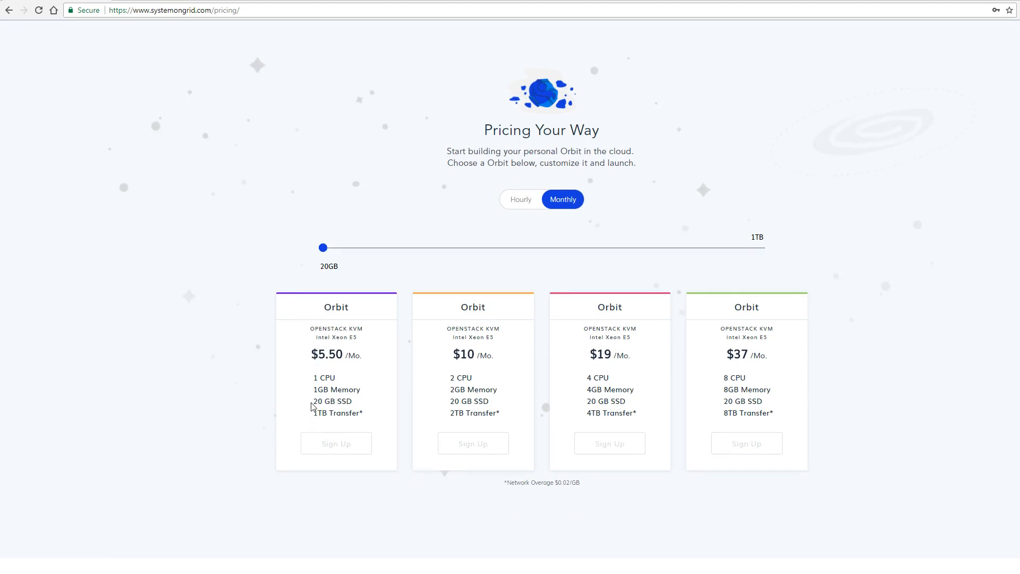
pyautogui.moveTo(707, 392)
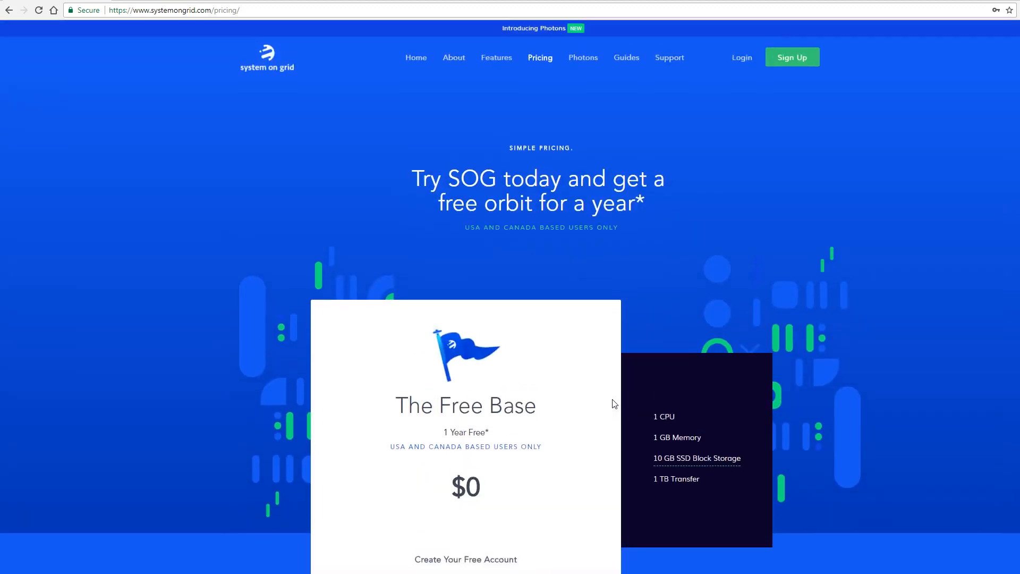
pyautogui.moveTo(722, 257)
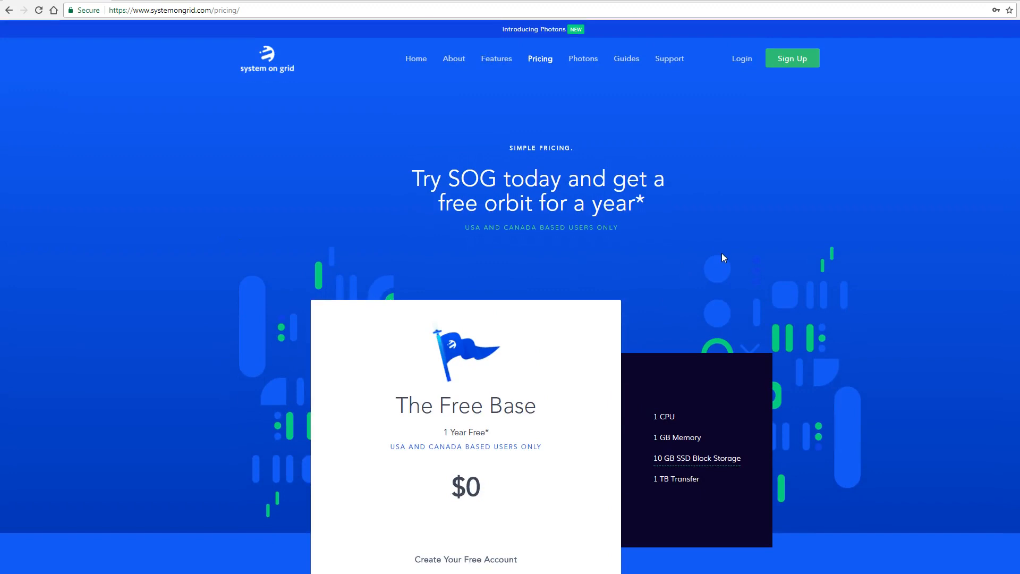
pyautogui.moveTo(741, 59)
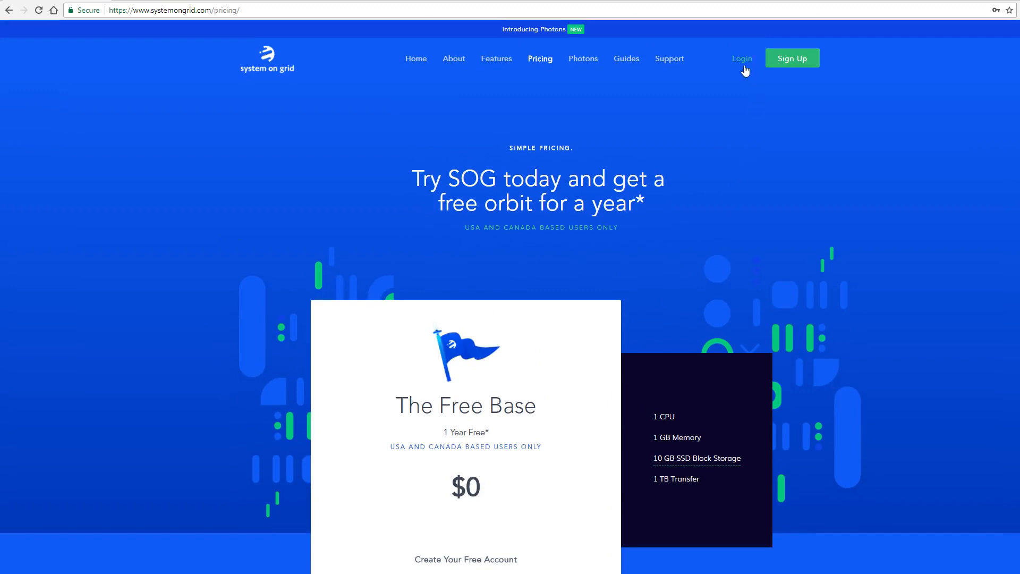
# - Log in with the saved credentials to reach the empty account Dashboard
pyautogui.click(741, 59)
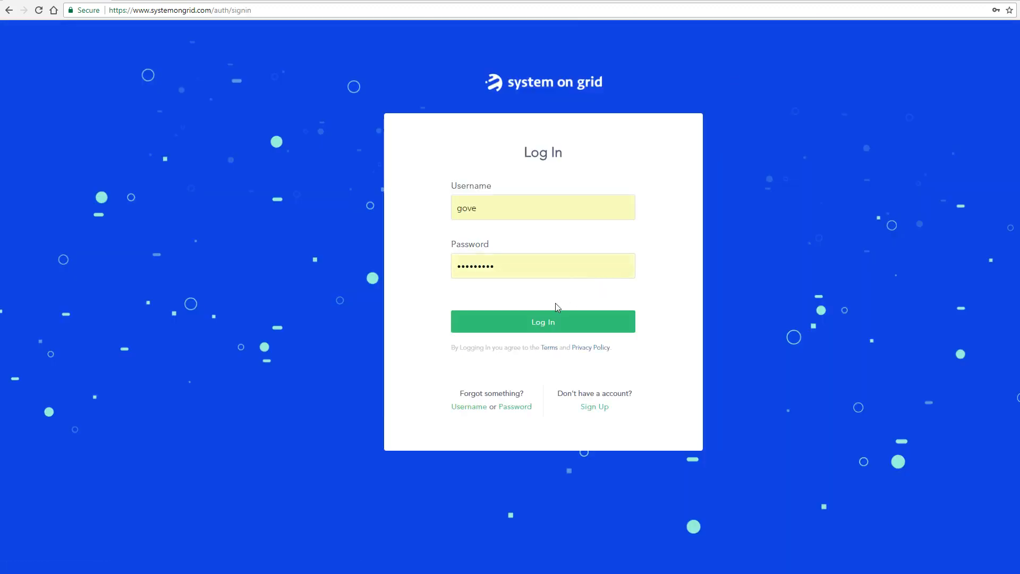
pyautogui.click(542, 322)
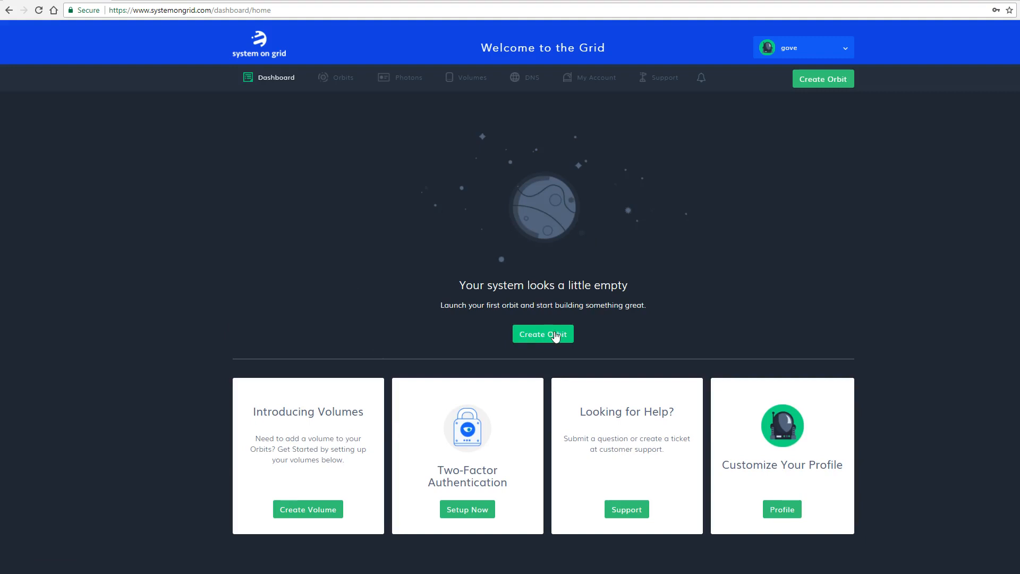
pyautogui.moveTo(590, 343)
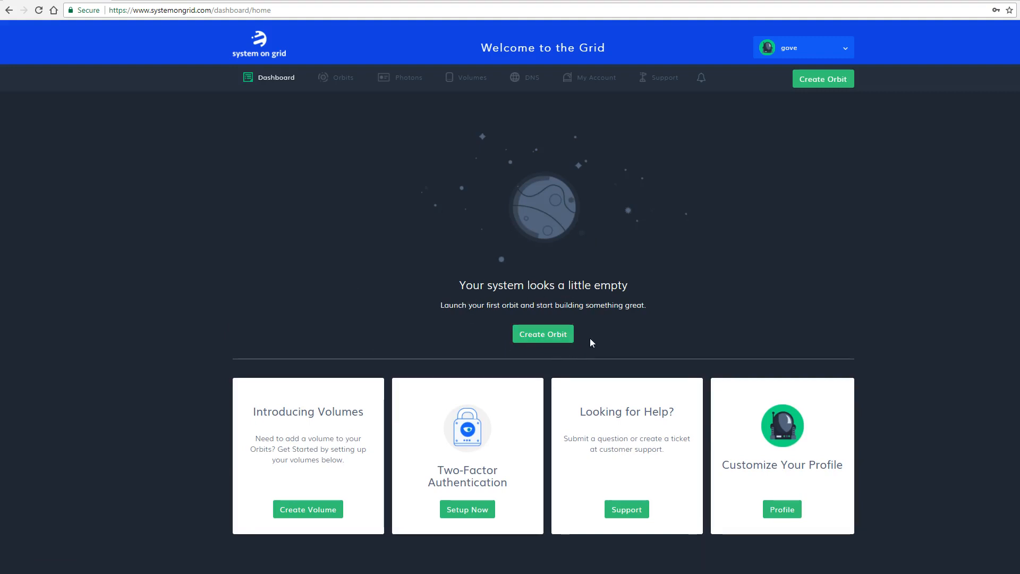
pyautogui.moveTo(556, 353)
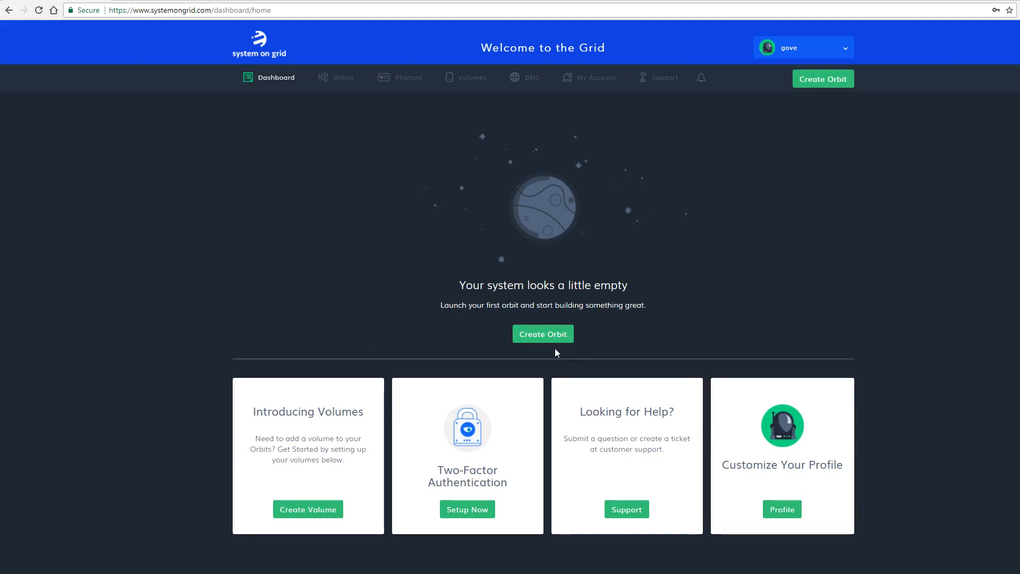
pyautogui.moveTo(542, 334)
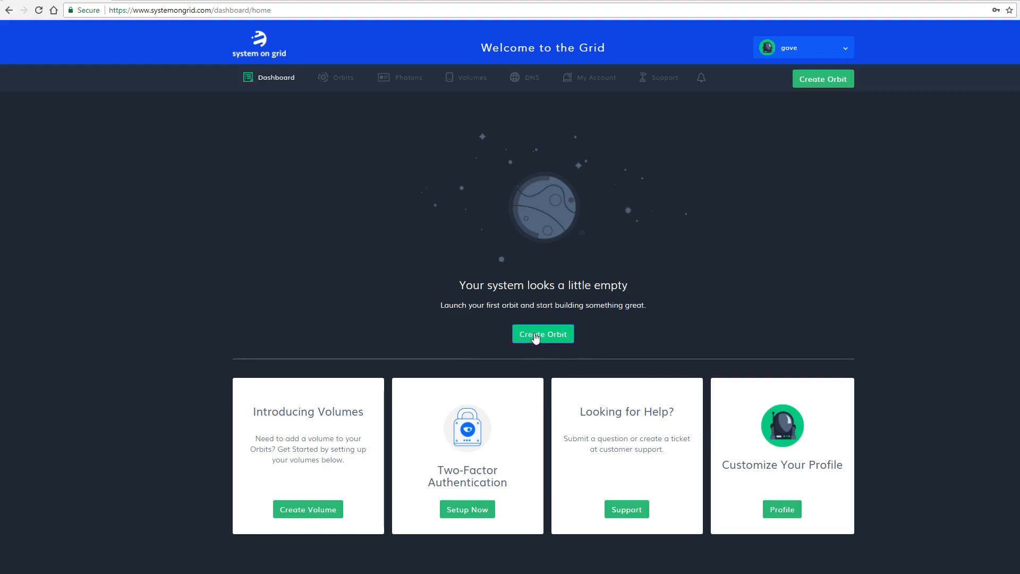
# - Start a new Free Tier orbit with Ubuntu 17.04 64-bit as the distro
pyautogui.click(543, 334)
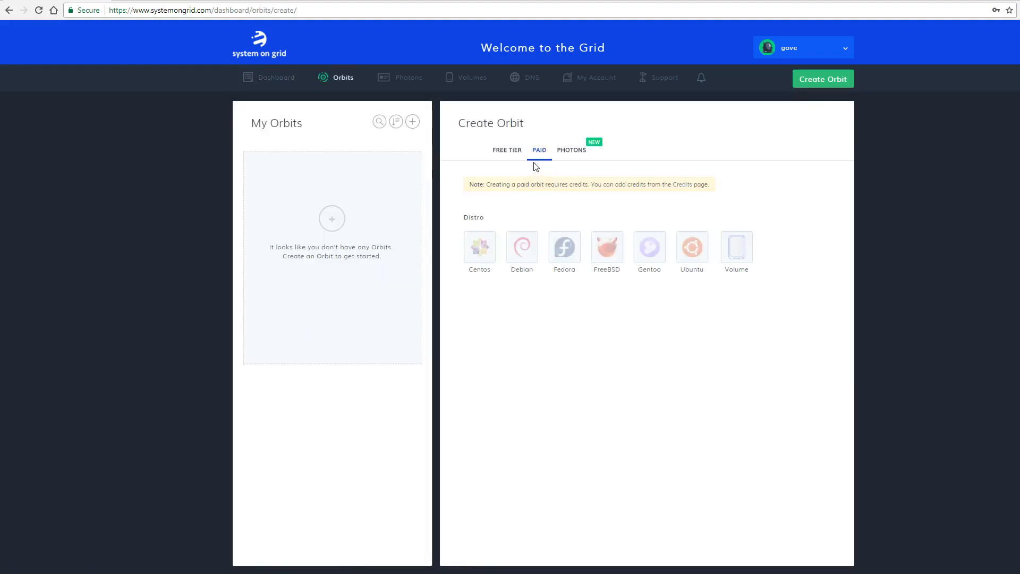
pyautogui.moveTo(540, 165)
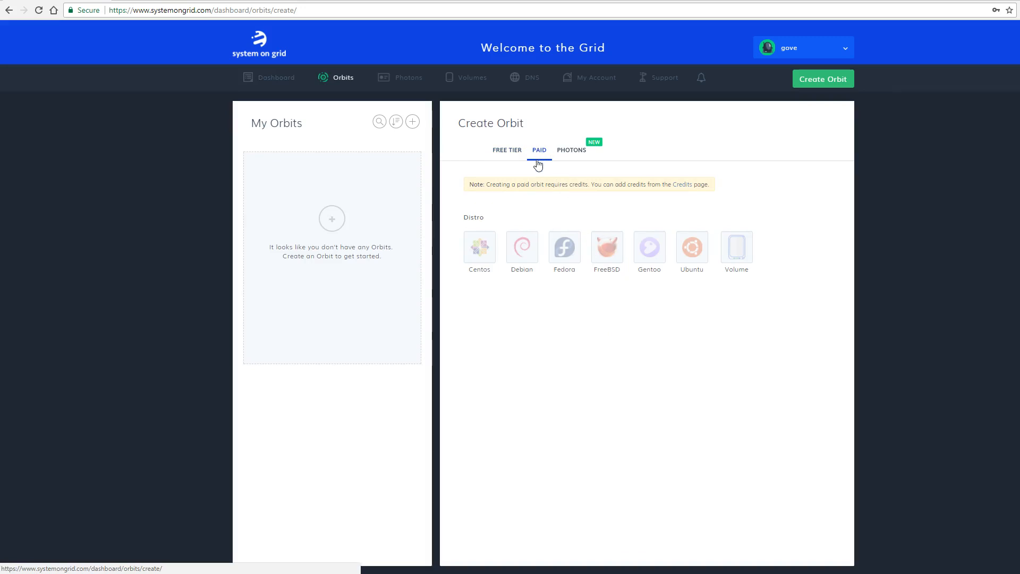
pyautogui.click(507, 150)
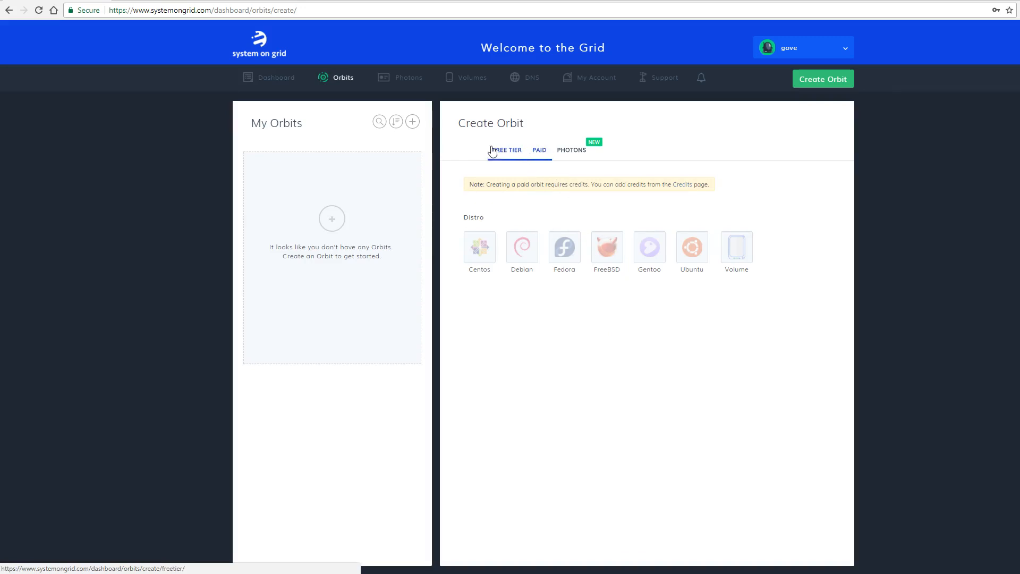
pyautogui.click(507, 150)
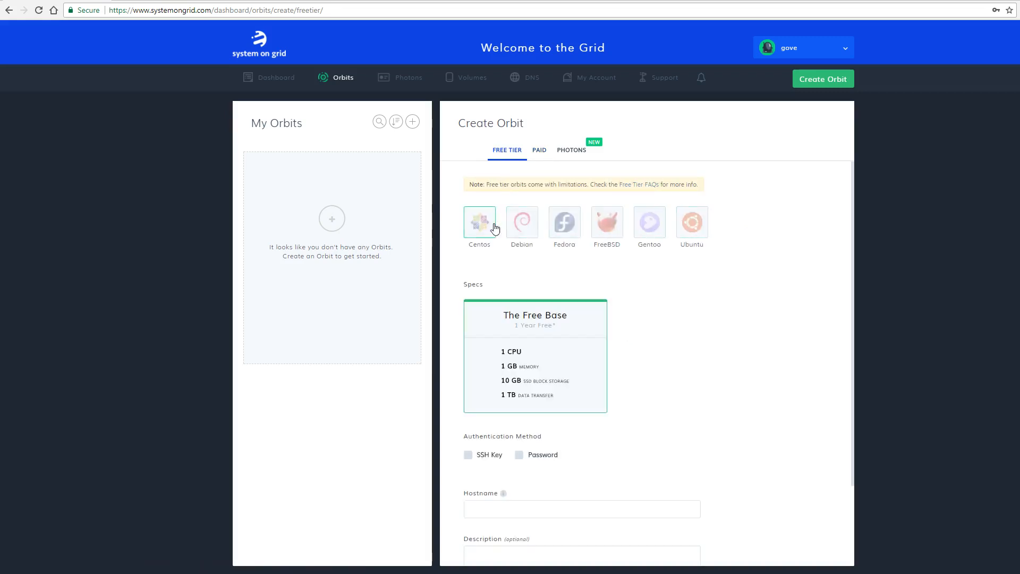
pyautogui.click(690, 222)
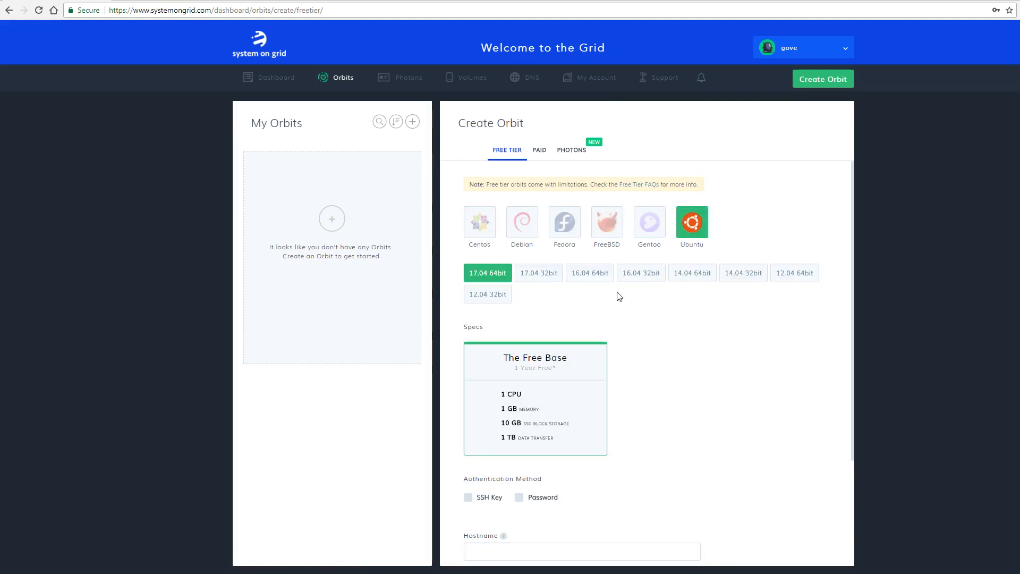
pyautogui.moveTo(478, 273)
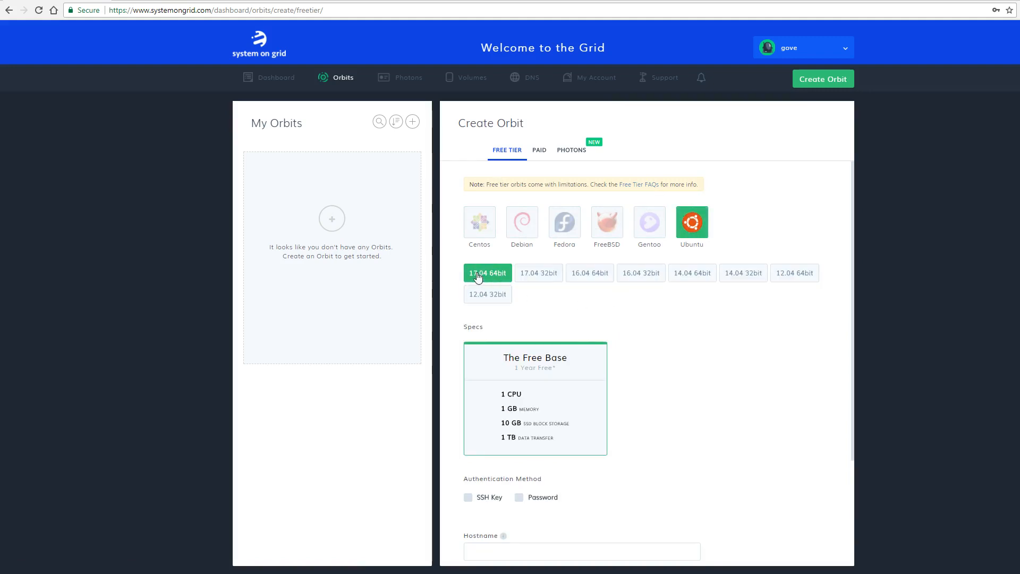
pyautogui.scroll(-3)
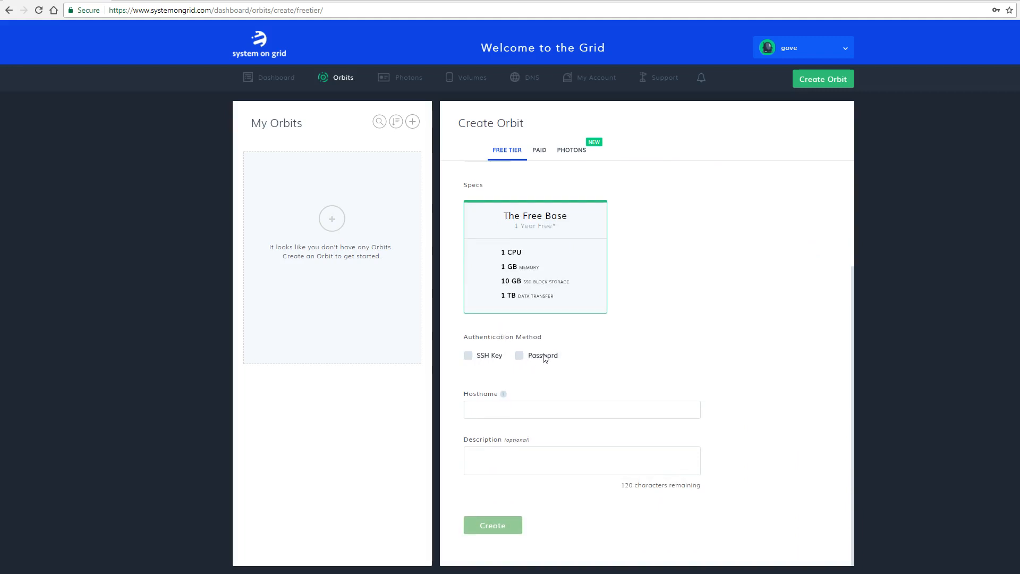
pyautogui.moveTo(483, 355)
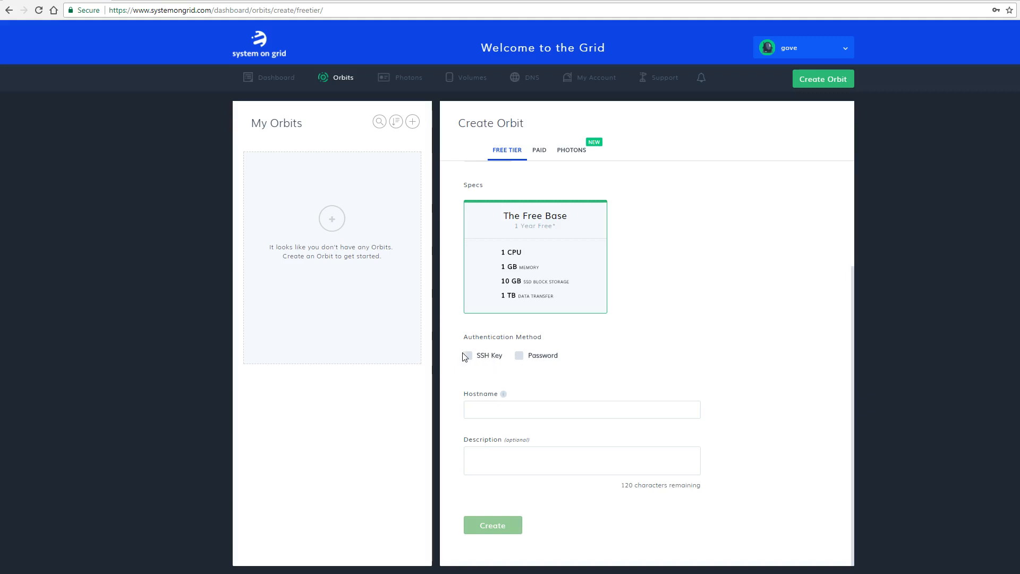
# - Choose password authentication and enter and confirm the orbit password
pyautogui.click(519, 355)
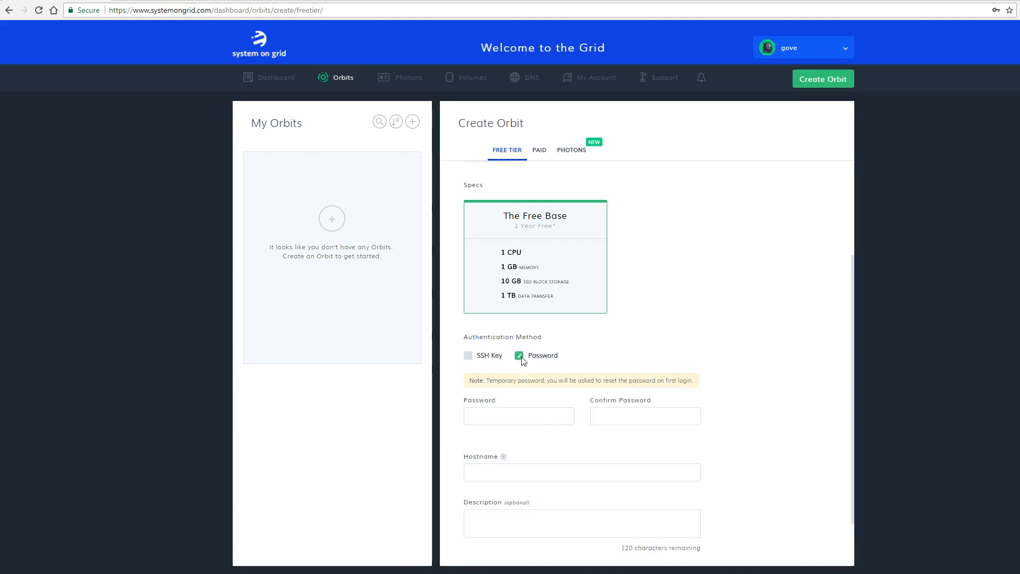
pyautogui.click(518, 416)
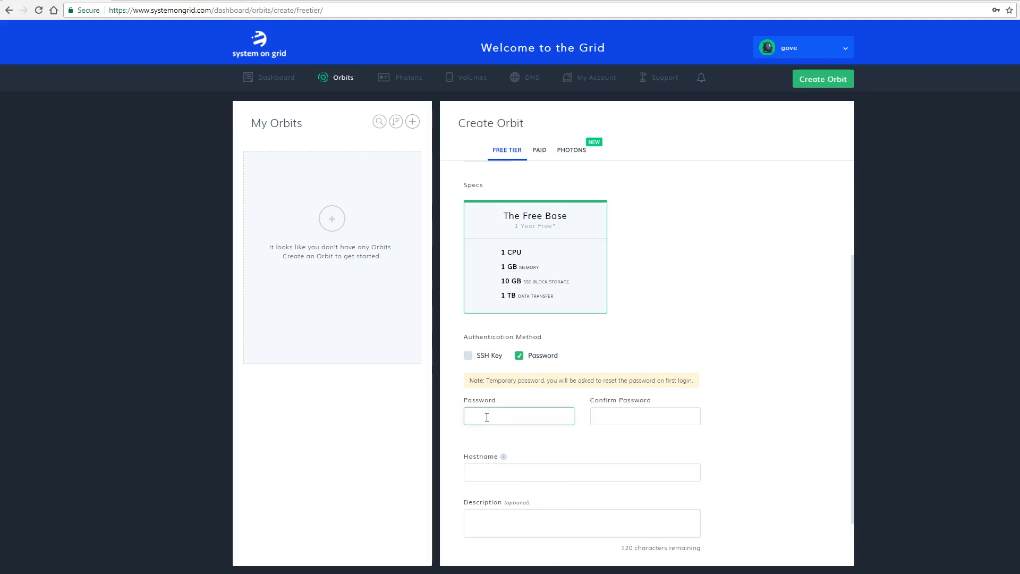
pyautogui.click(518, 416)
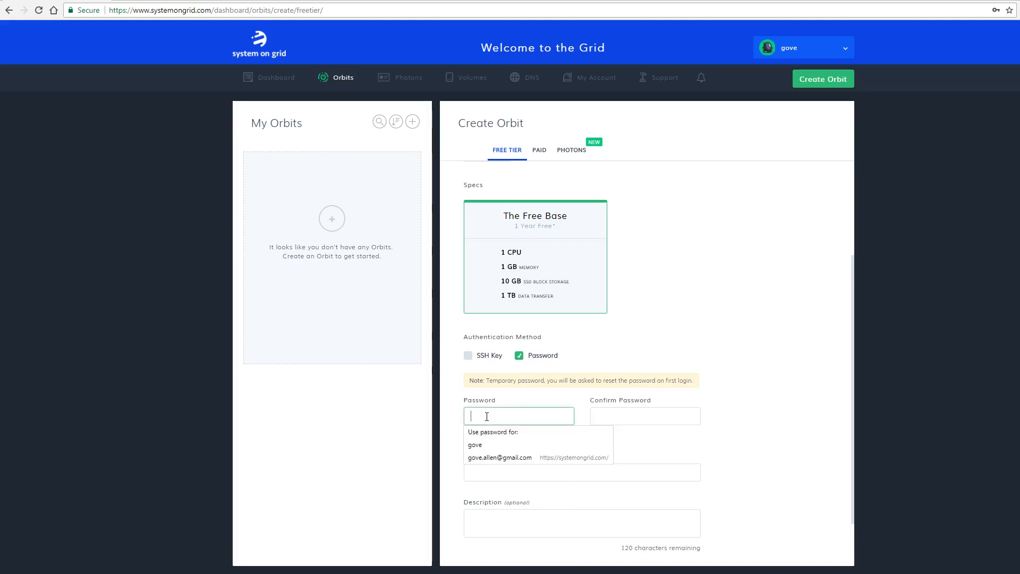
pyautogui.click(644, 416)
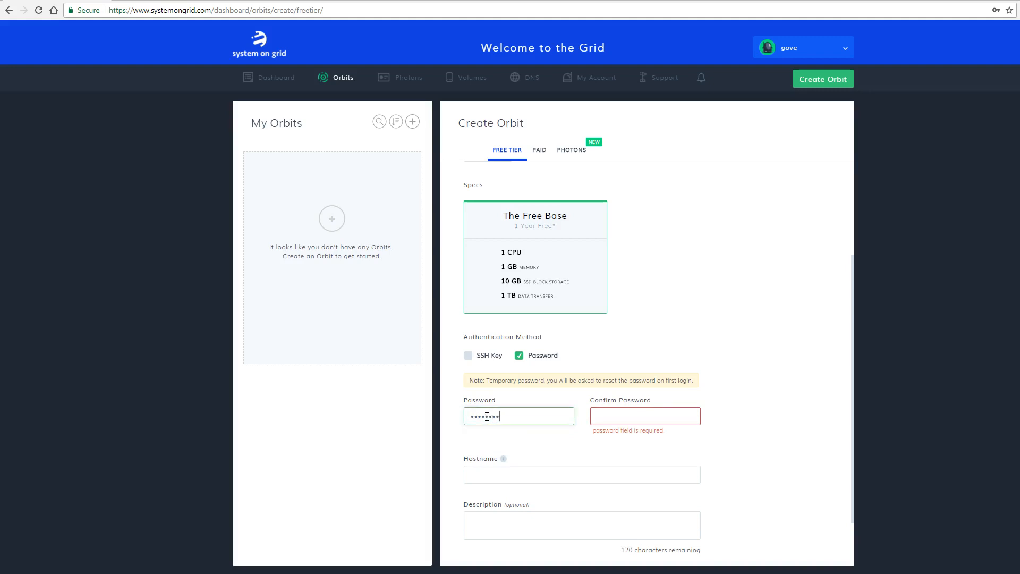
pyautogui.click(644, 415)
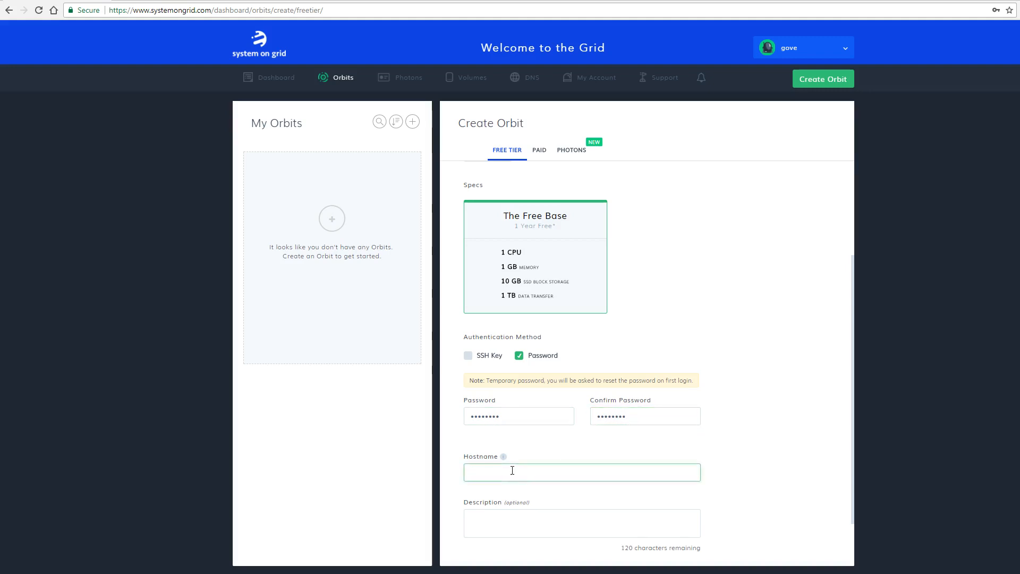
# - Enter is566-gove-allen as the orbit hostname
pyautogui.write('is-')
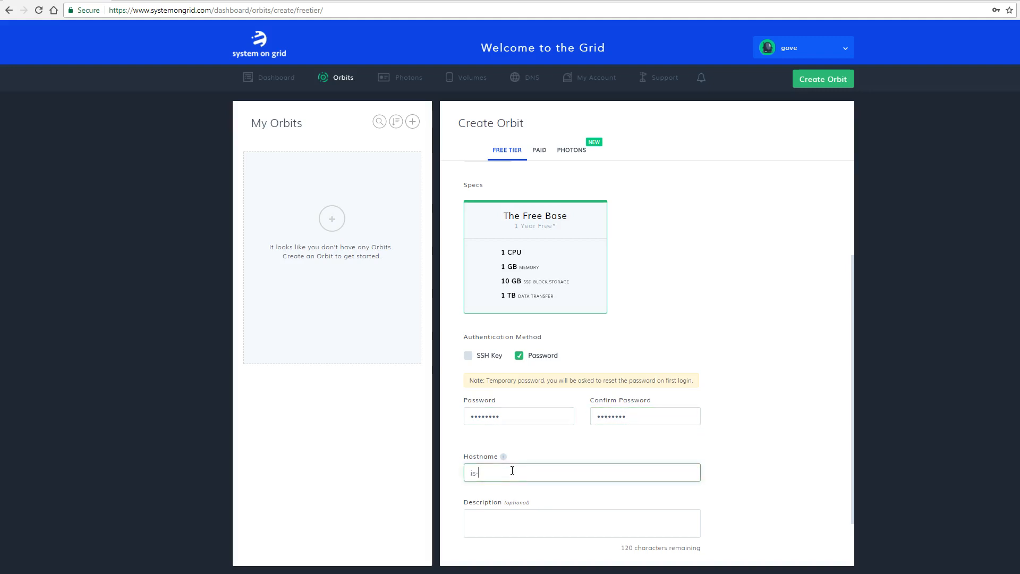
pyautogui.write('566')
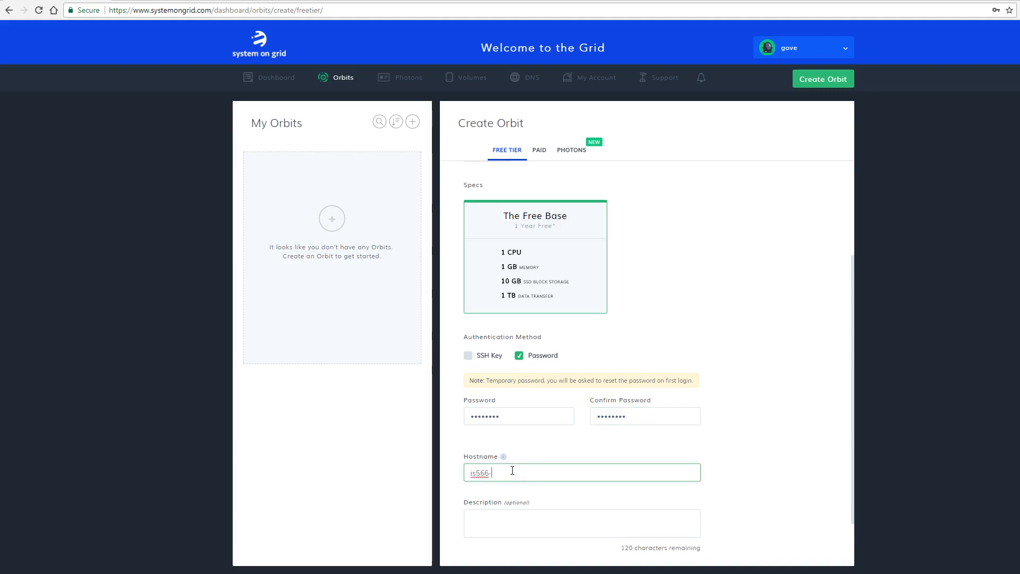
pyautogui.write('-gove-')
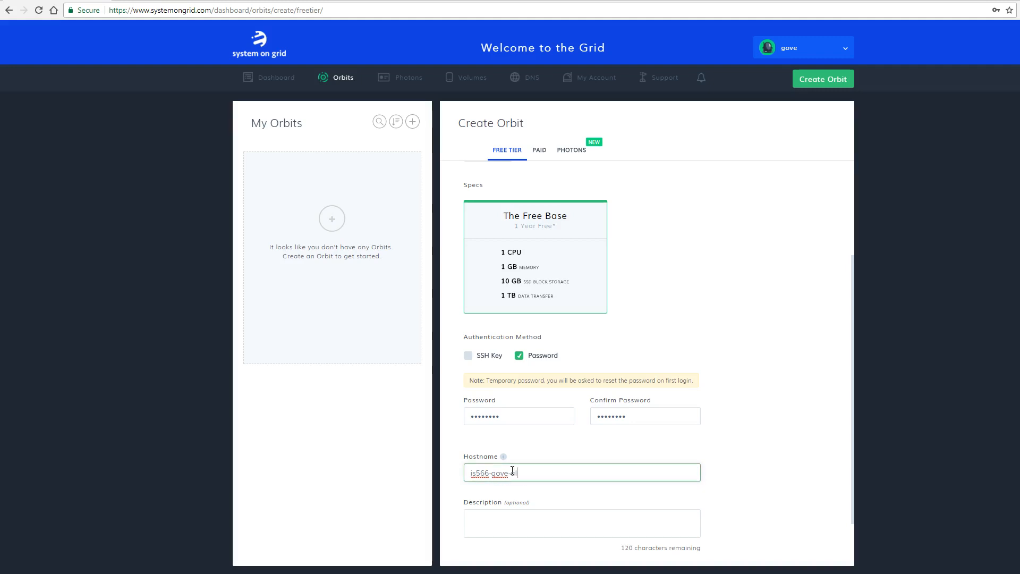
pyautogui.write('llen')
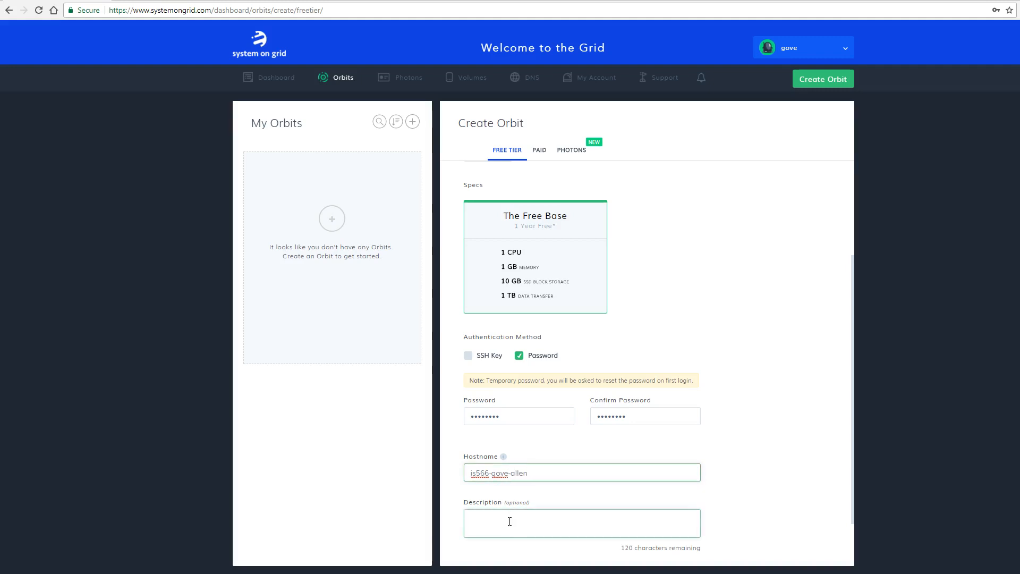
pyautogui.scroll(-3)
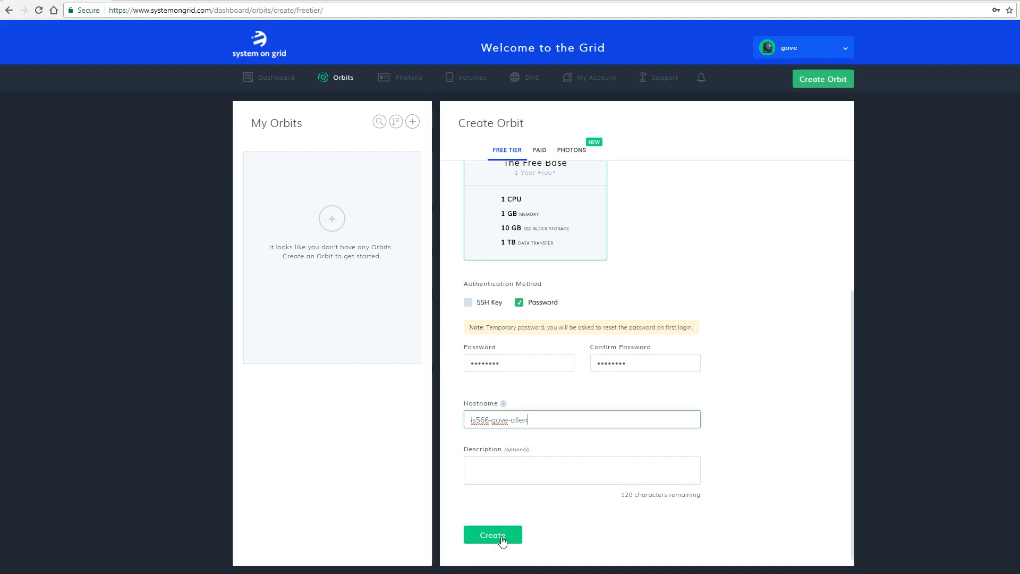
# - Submit the orbit form and decline Google Smart Lock's password-save prompt
pyautogui.click(492, 534)
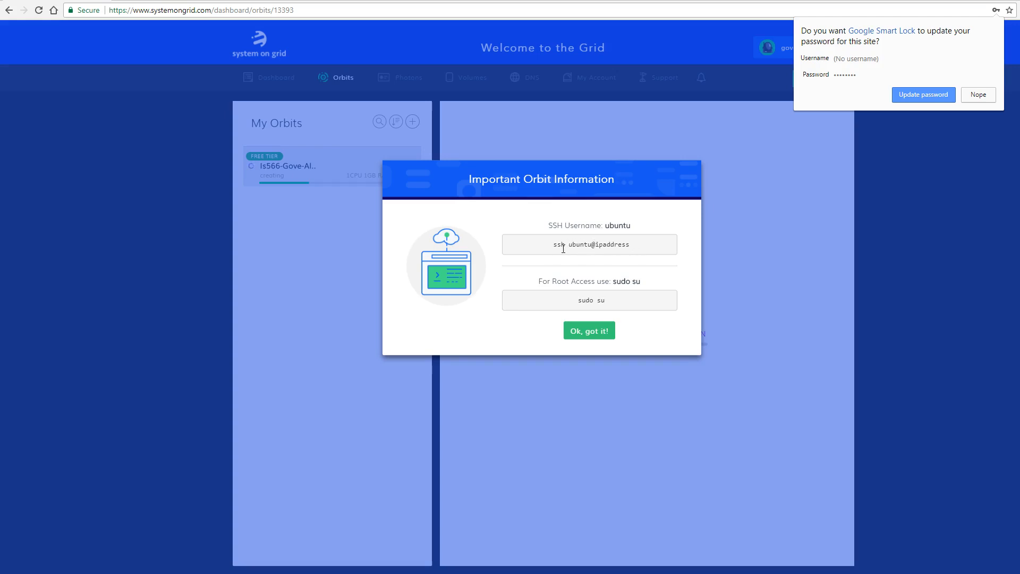
pyautogui.moveTo(581, 246)
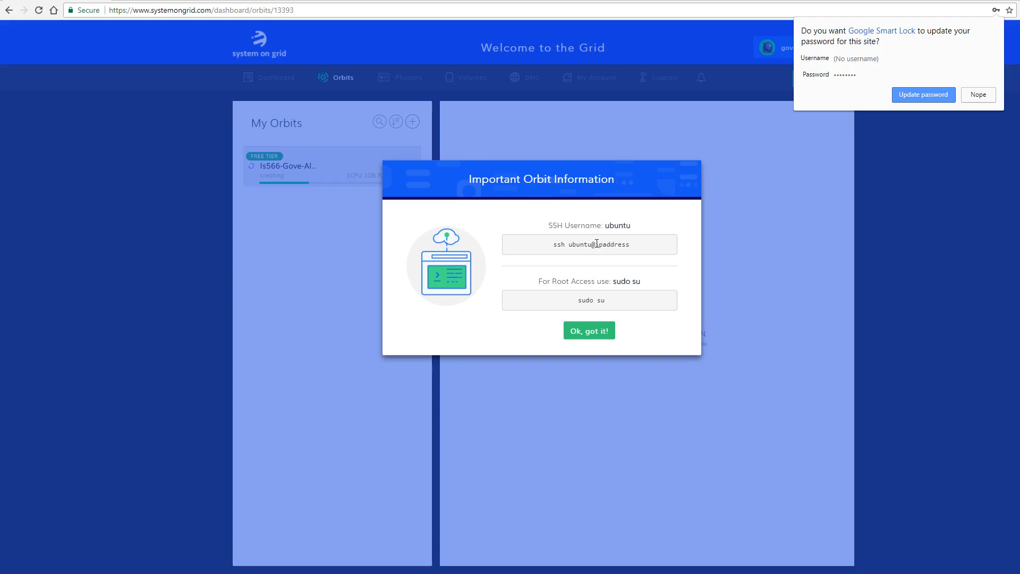
pyautogui.moveTo(550, 324)
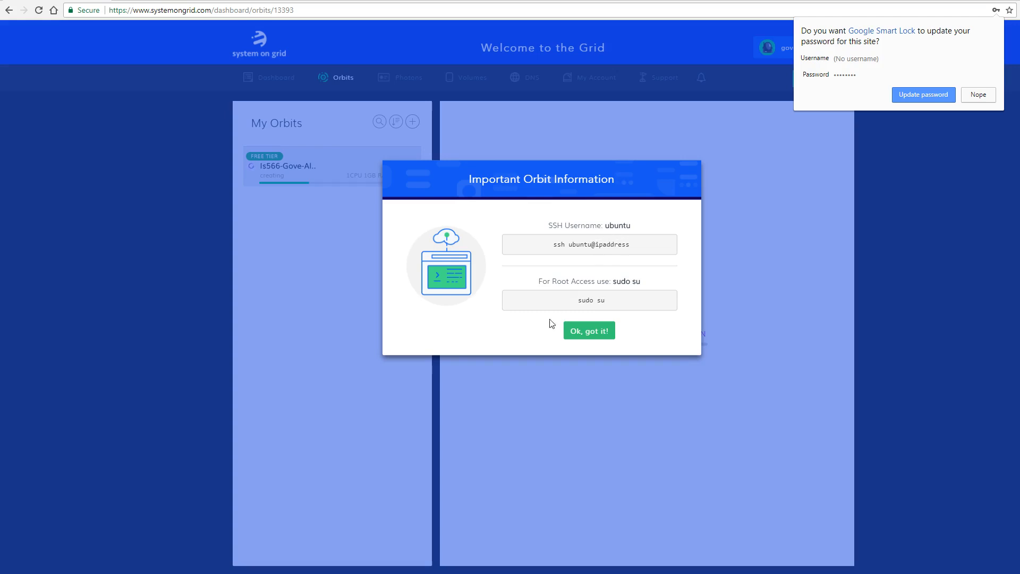
pyautogui.moveTo(588, 330)
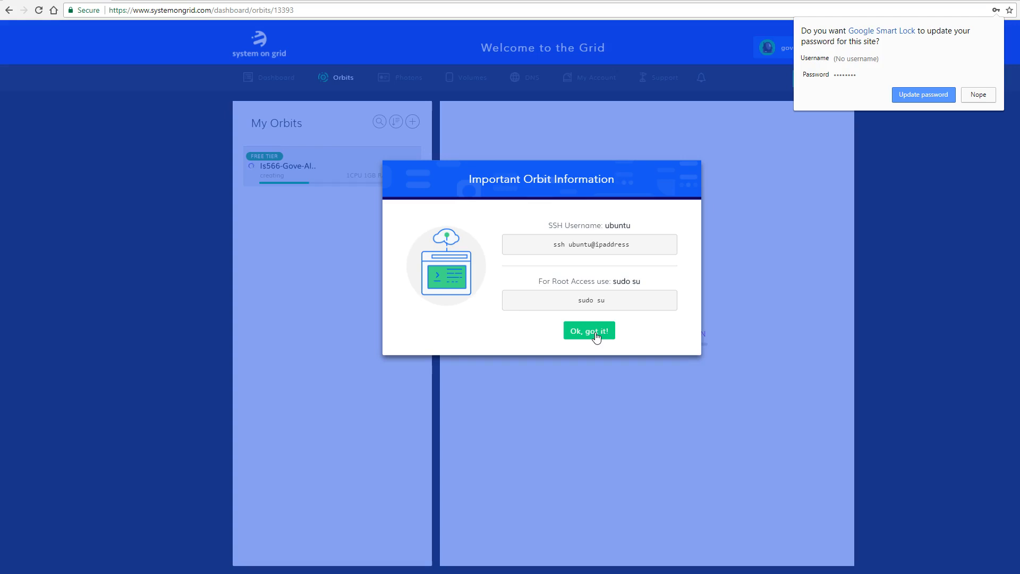
pyautogui.click(977, 95)
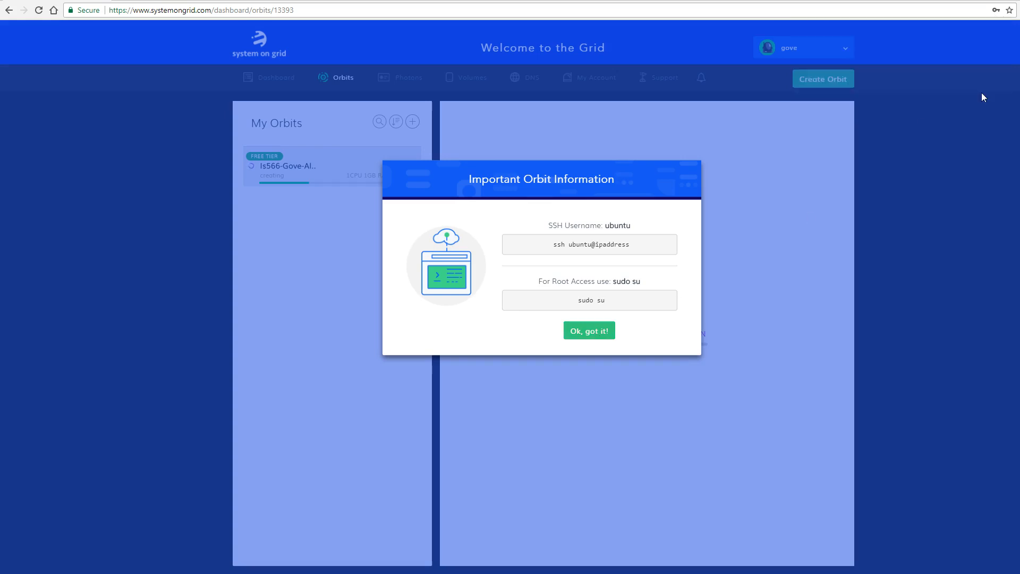
# - Dismiss the orbit login notice with 'Ok, got it!' and wait for RUNNING
pyautogui.click(588, 330)
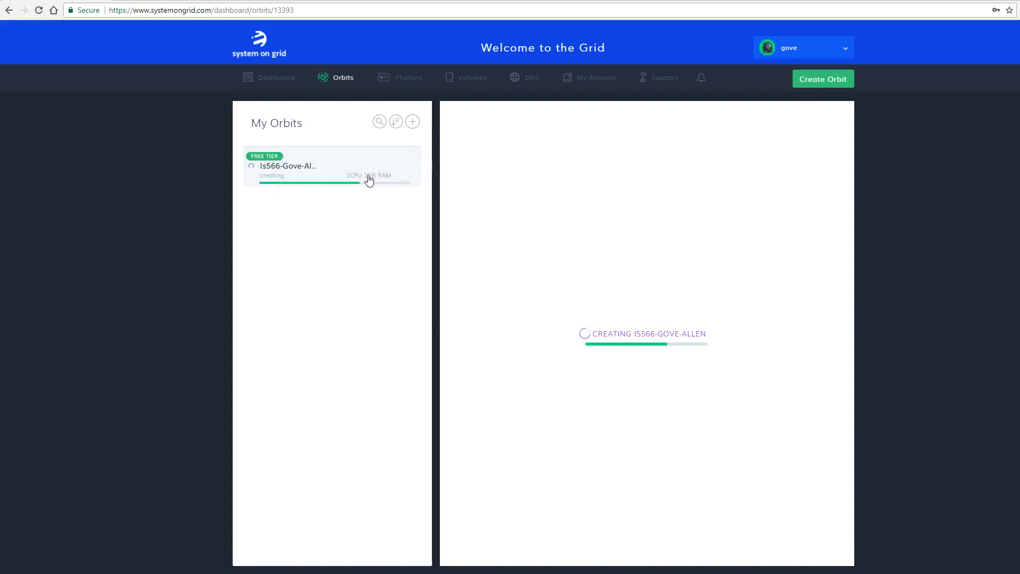
pyautogui.moveTo(47, 539)
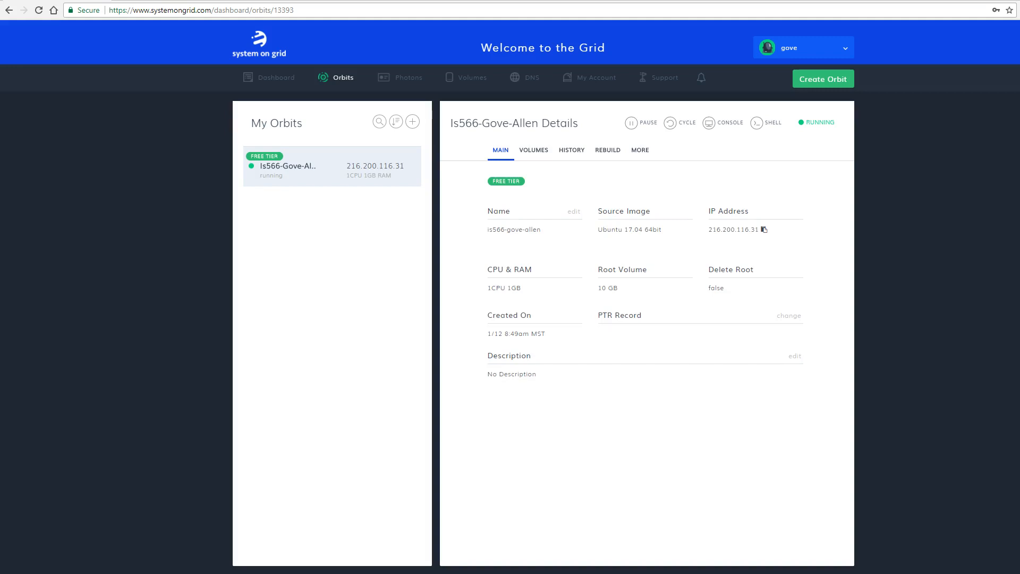
pyautogui.moveTo(735, 342)
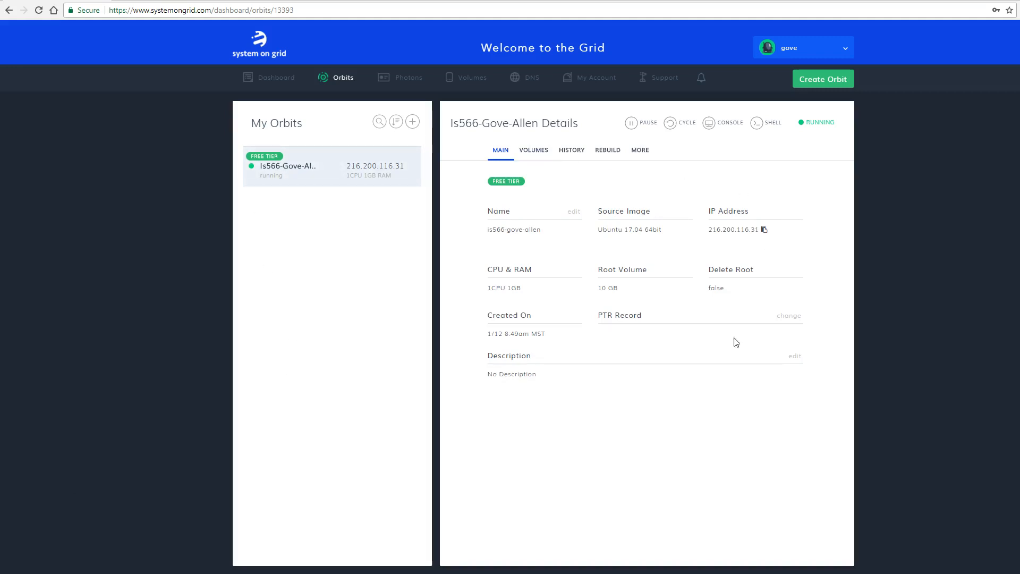
pyautogui.moveTo(374, 181)
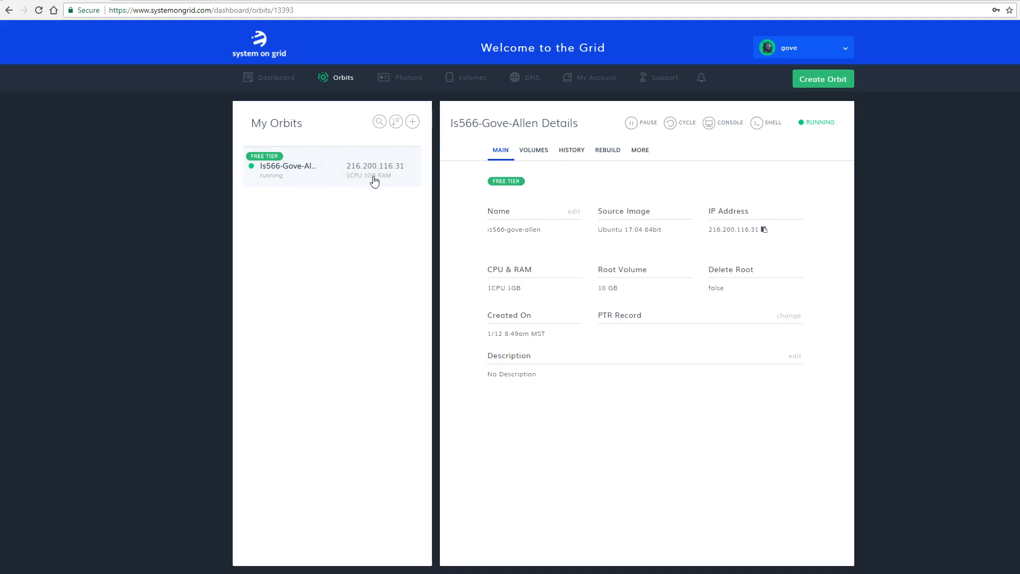
pyautogui.moveTo(272, 183)
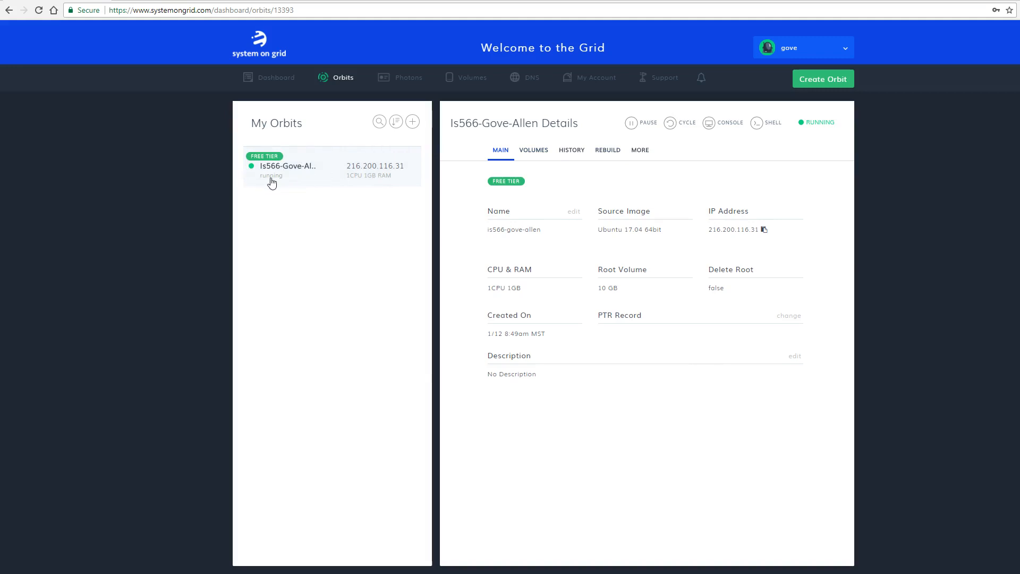
pyautogui.moveTo(587, 223)
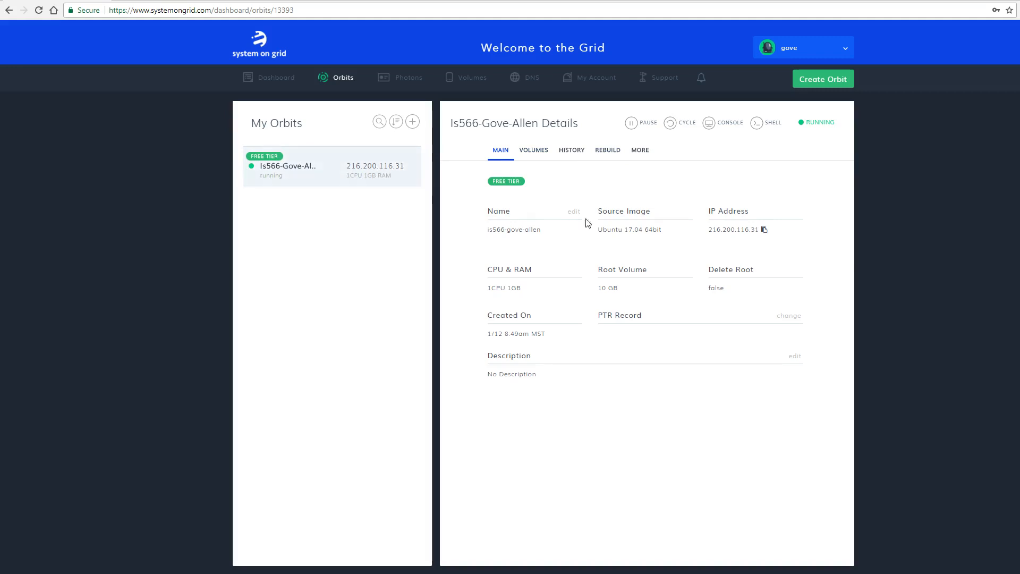
pyautogui.moveTo(484, 189)
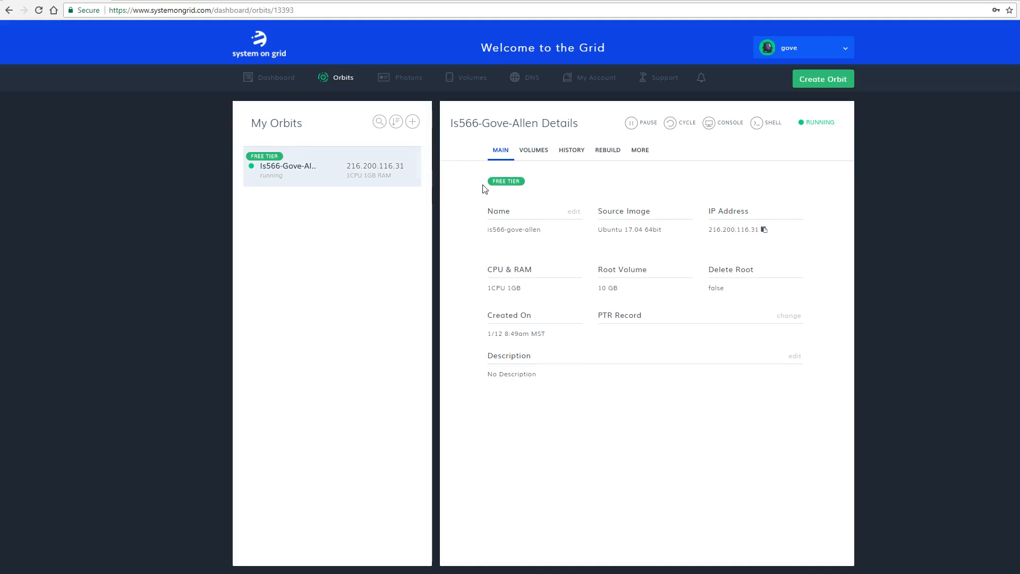
pyautogui.moveTo(391, 96)
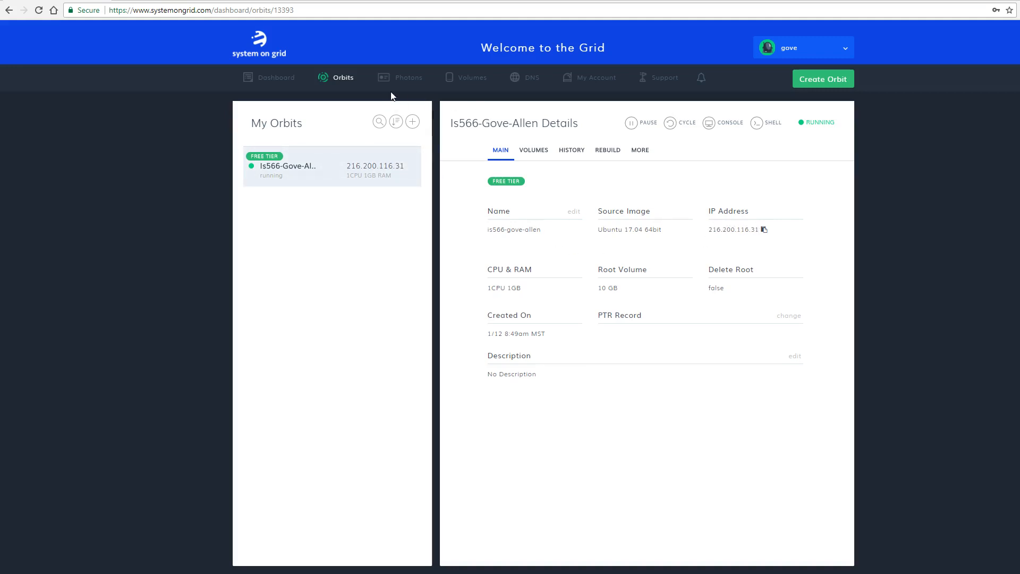
pyautogui.moveTo(533, 96)
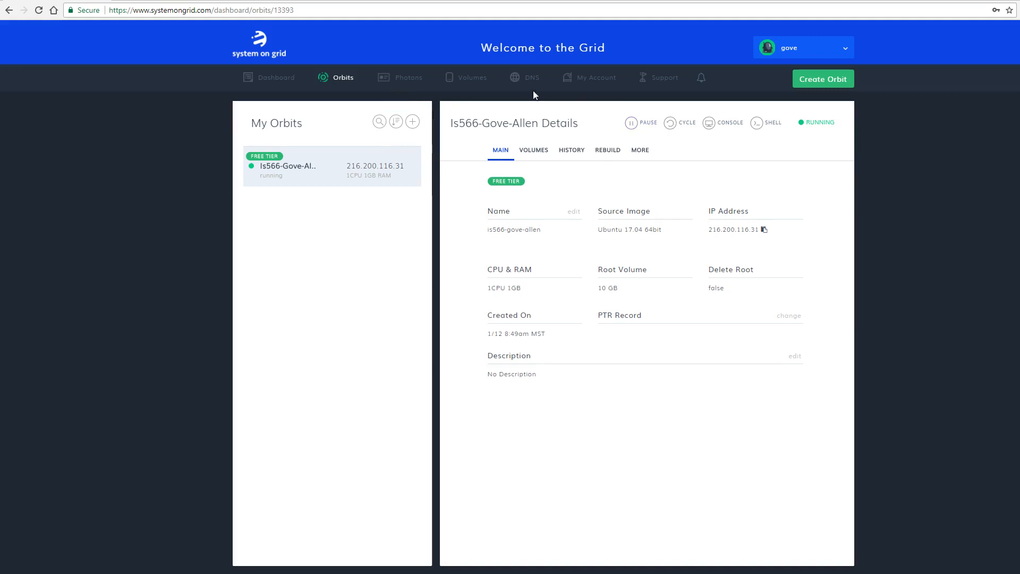
pyautogui.moveTo(722, 124)
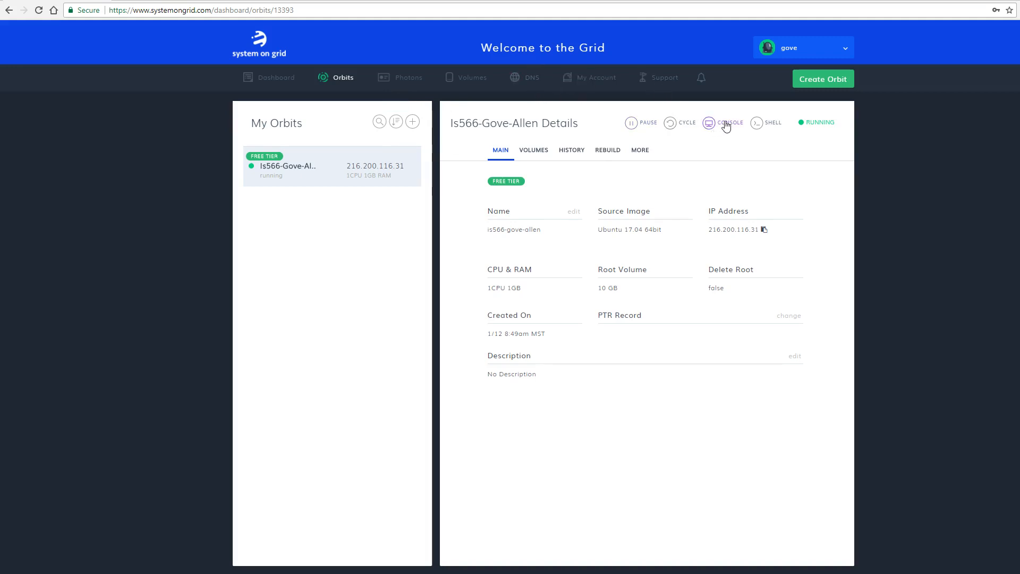
# - Open the orbit's VNC console and log in as user ubuntu
pyautogui.click(722, 123)
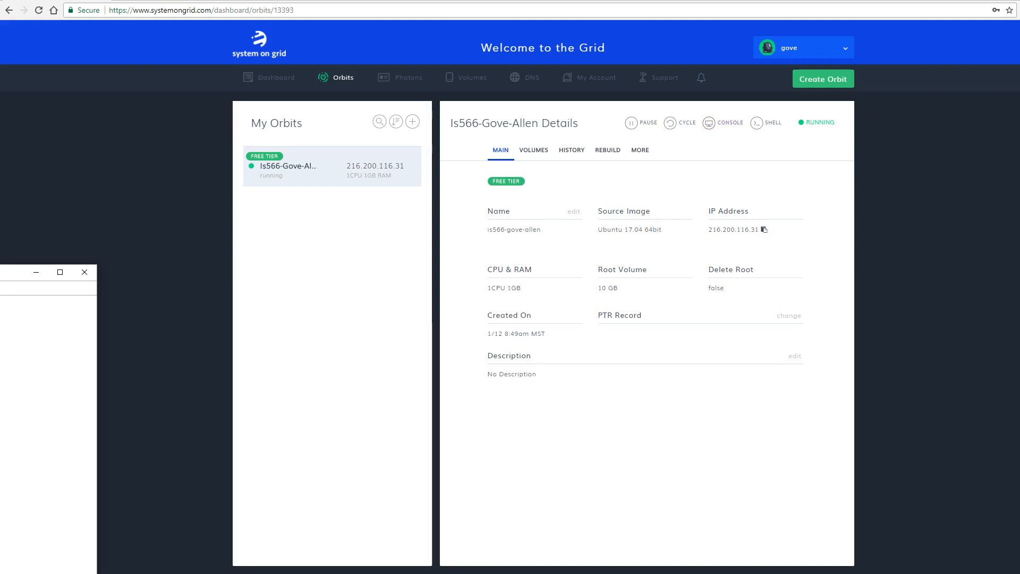
pyautogui.click(722, 122)
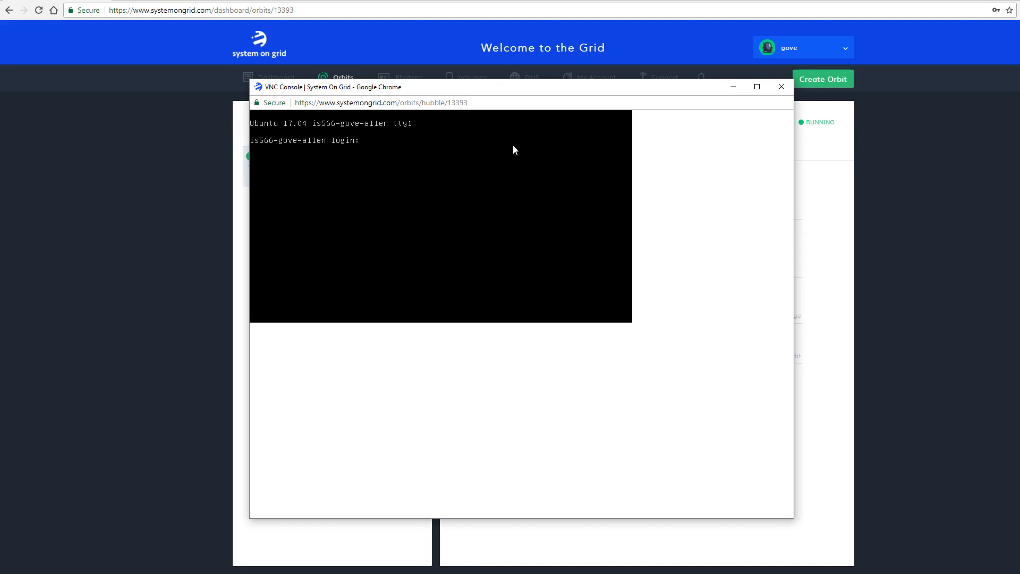
pyautogui.write('ubuntu')
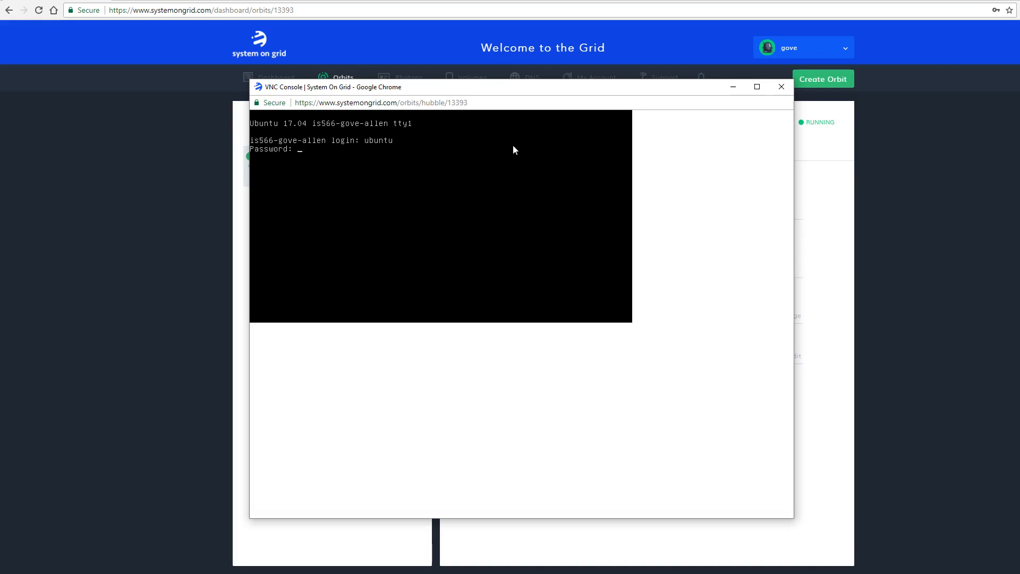
pyautogui.press('Return')
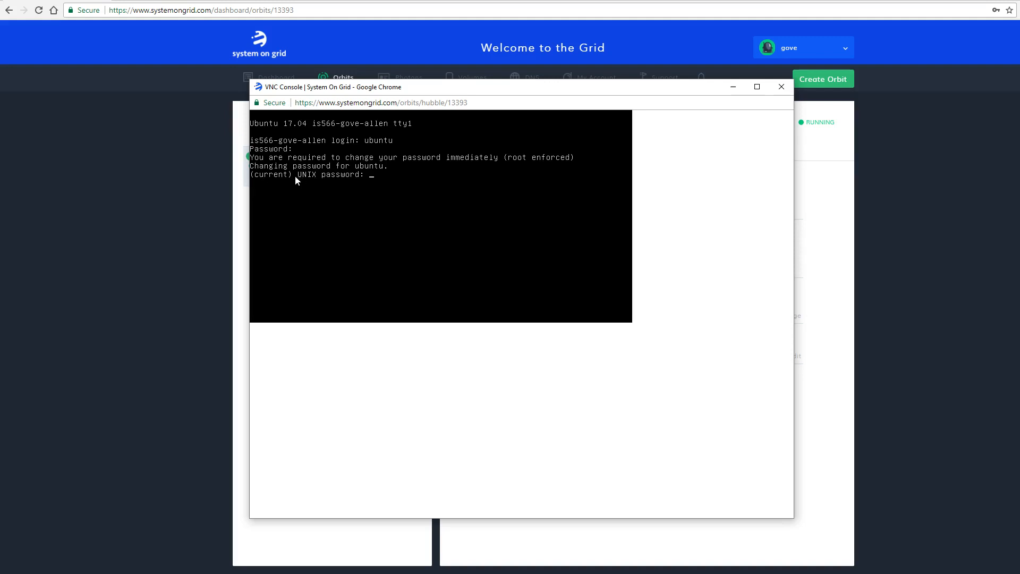
pyautogui.moveTo(365, 187)
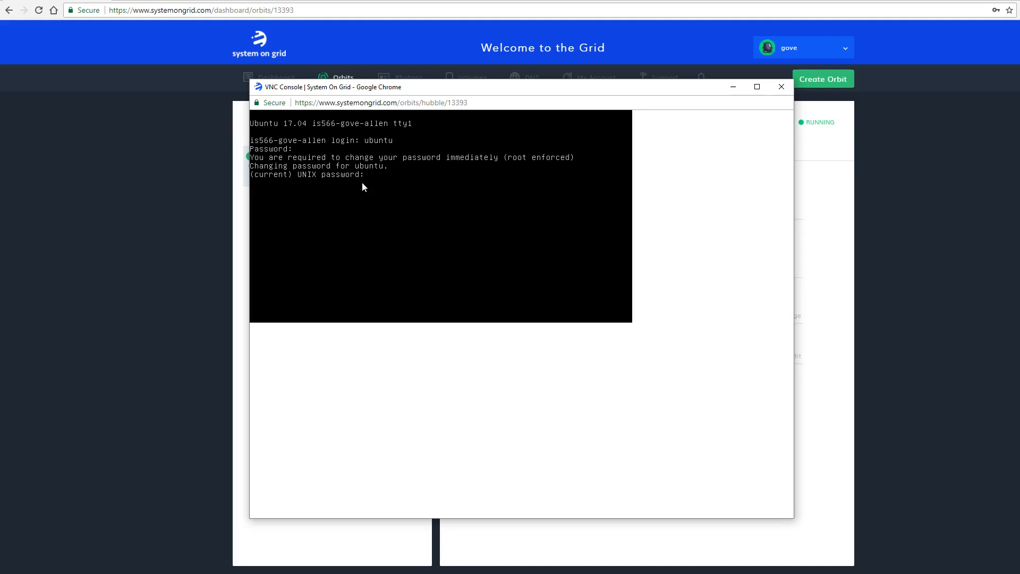
# - Submit the current UNIX password and the new password at the forced-change prompts
pyautogui.press('Return')
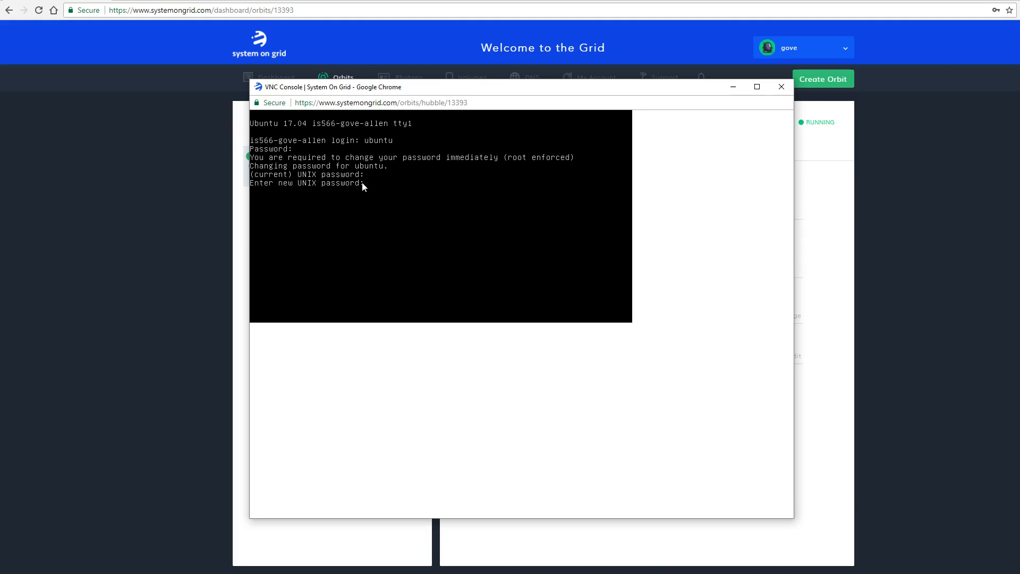
pyautogui.press('Return')
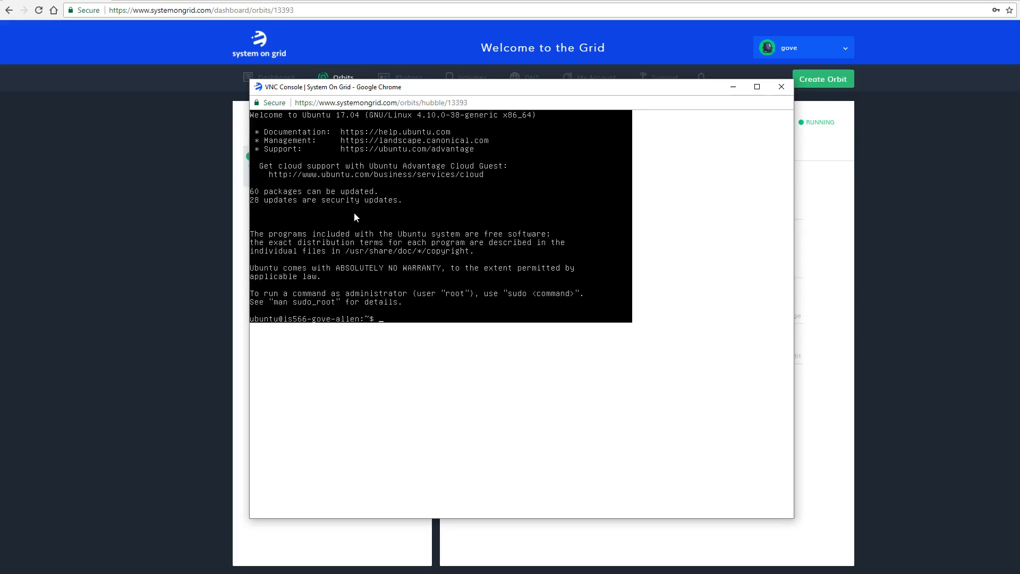
pyautogui.moveTo(407, 226)
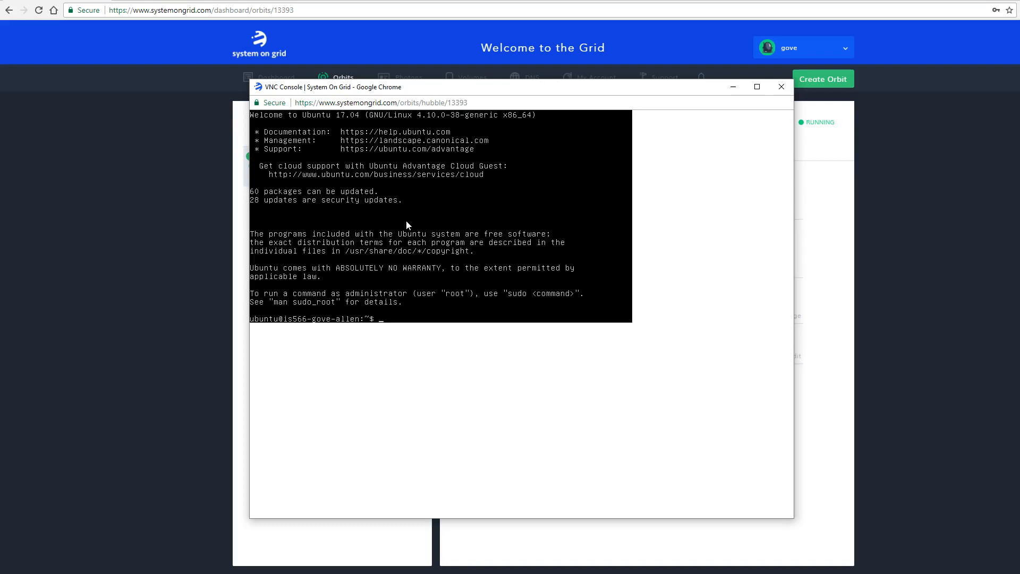
# - Run ls and pwd in the console to list the home folder at /home/ubuntu
pyautogui.write('li')
pyautogui.write('pwd')
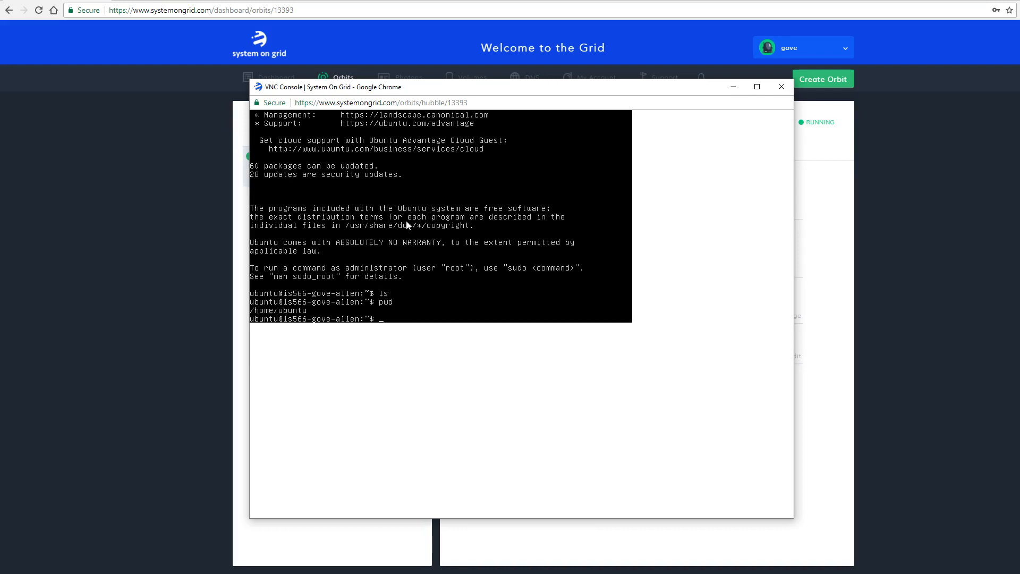
pyautogui.moveTo(296, 336)
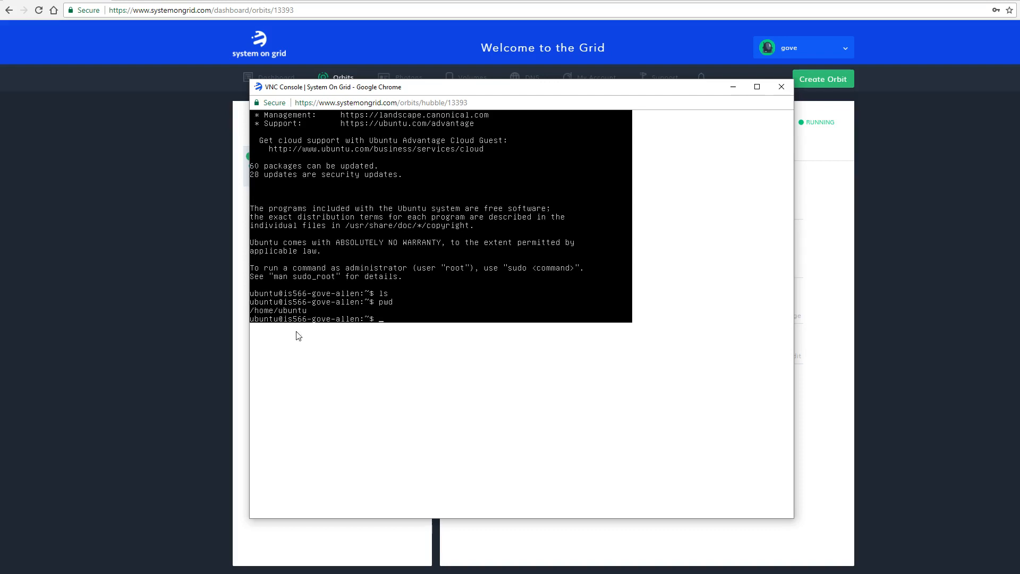